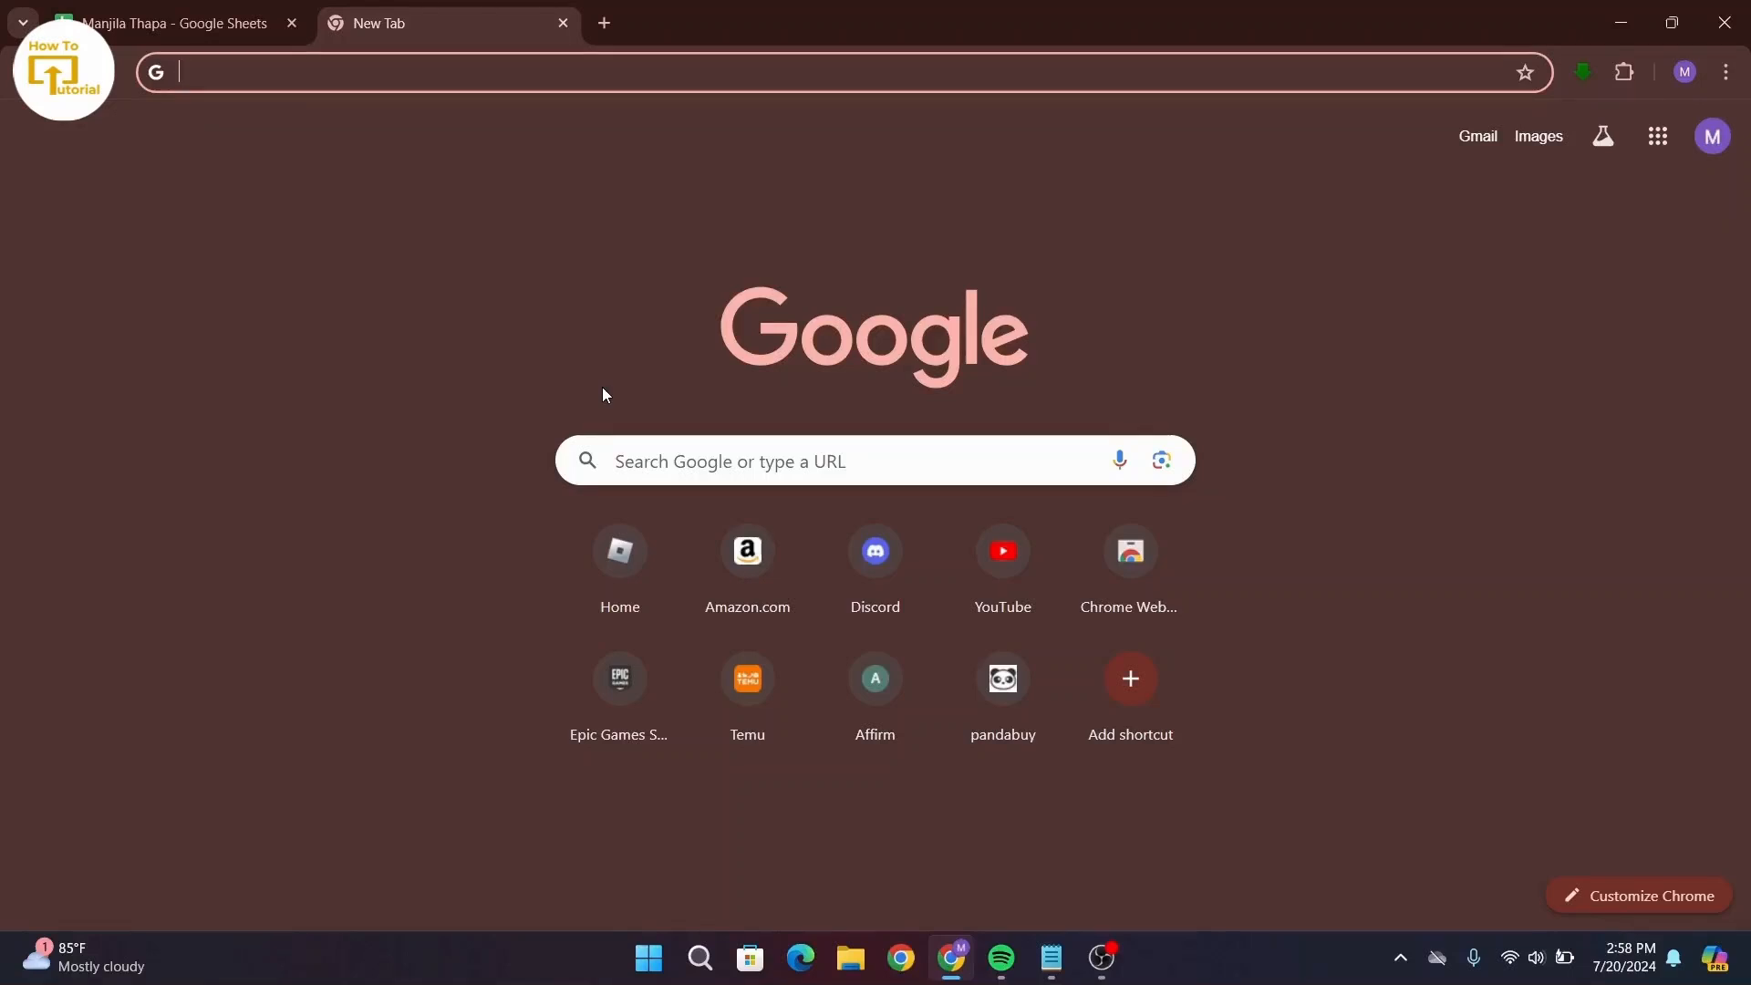
{"action": "mouse_move", "coordinate": [586, 31]}
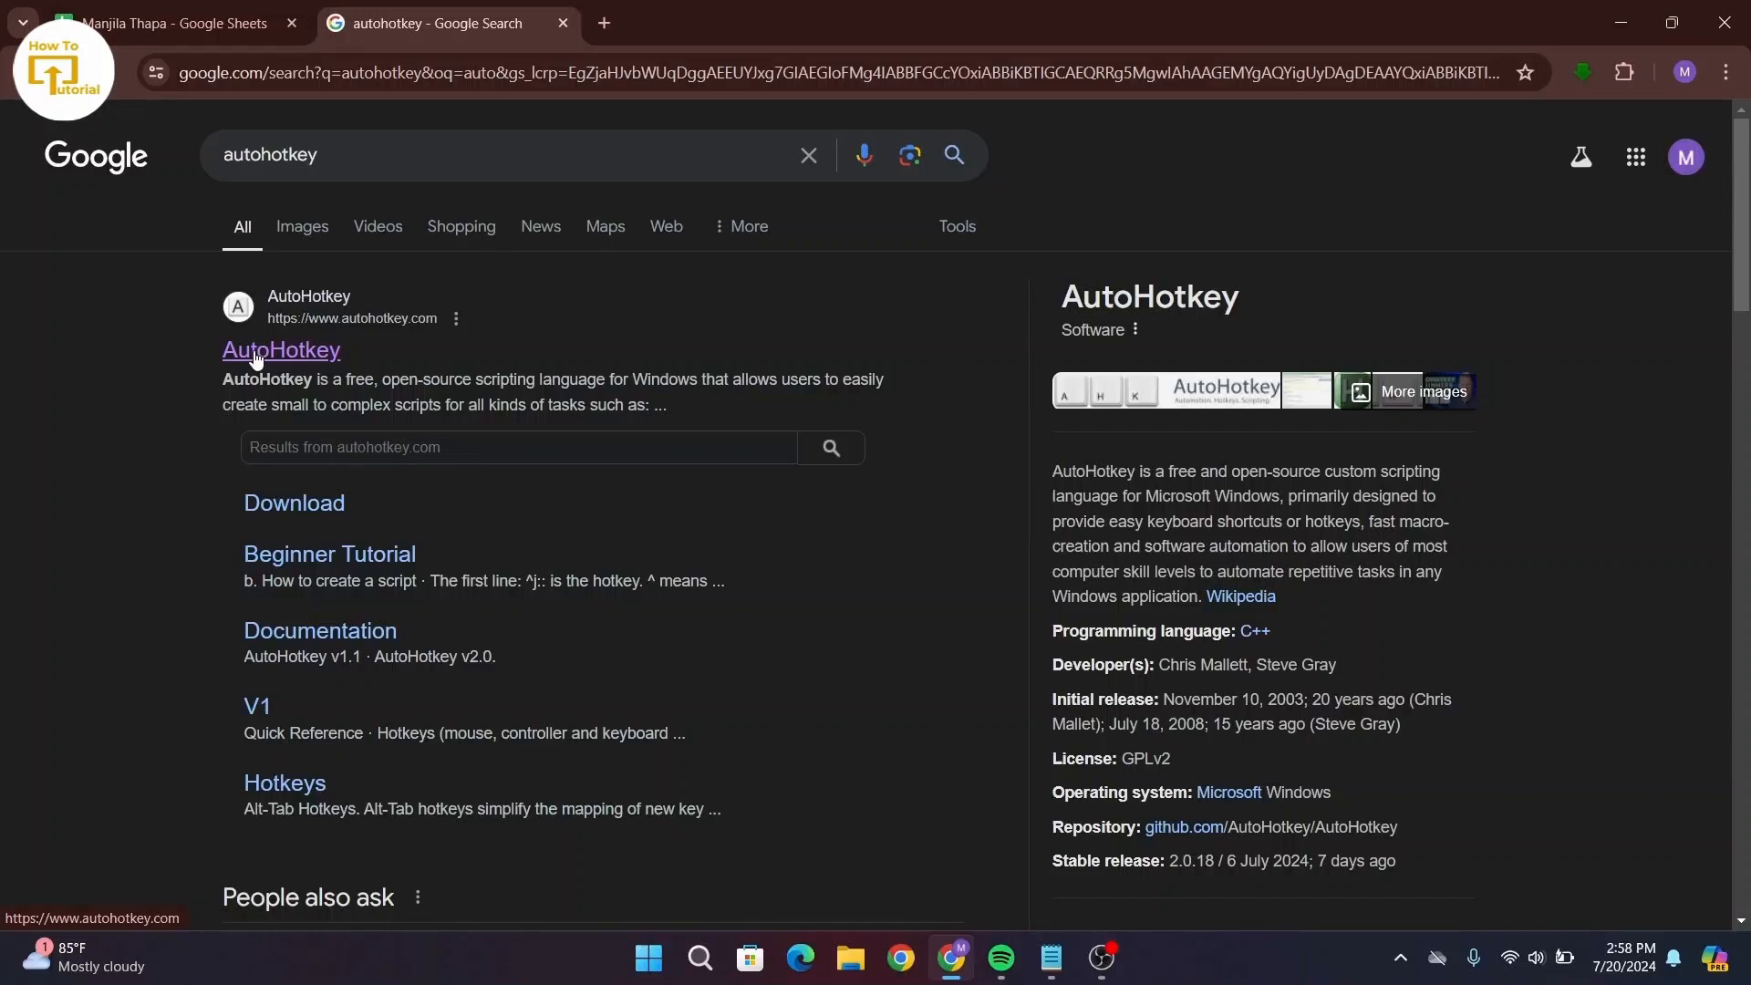
Step: Download the AutoHotkey v2.0 installer (AutoHotkey_2.0.18_setup.exe) from the official homepage
{"action": "left_click", "coordinate": [281, 350]}
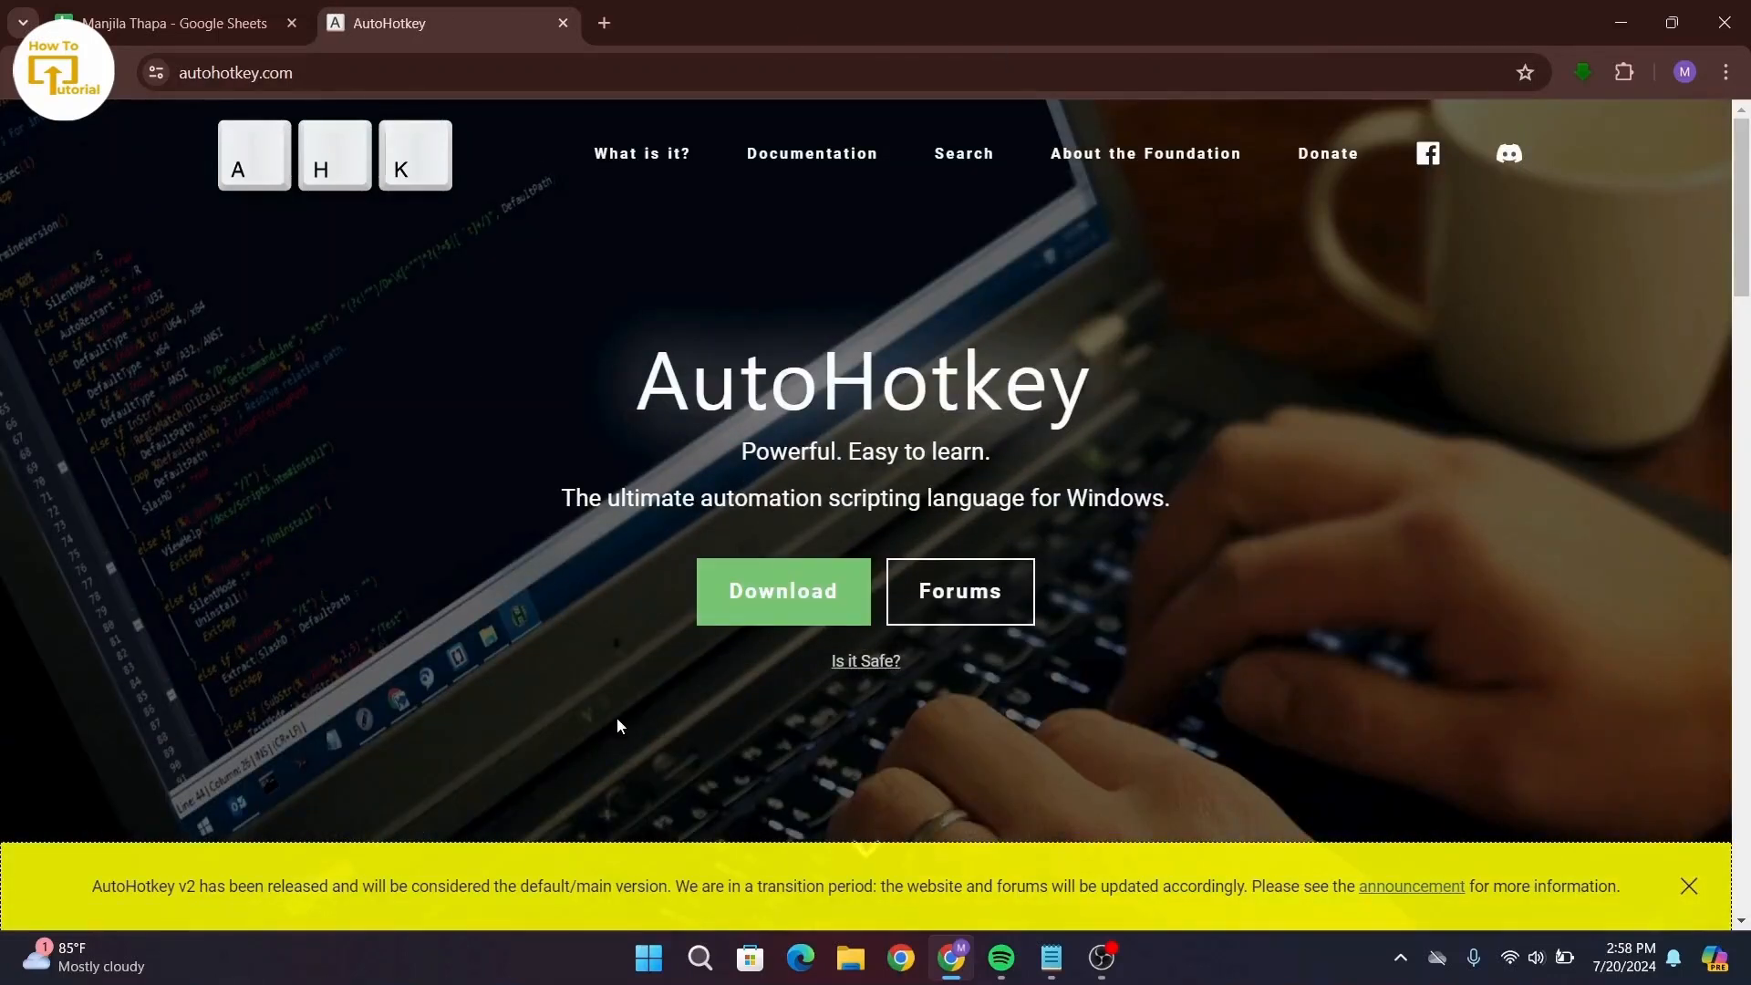
{"action": "mouse_move", "coordinate": [783, 591]}
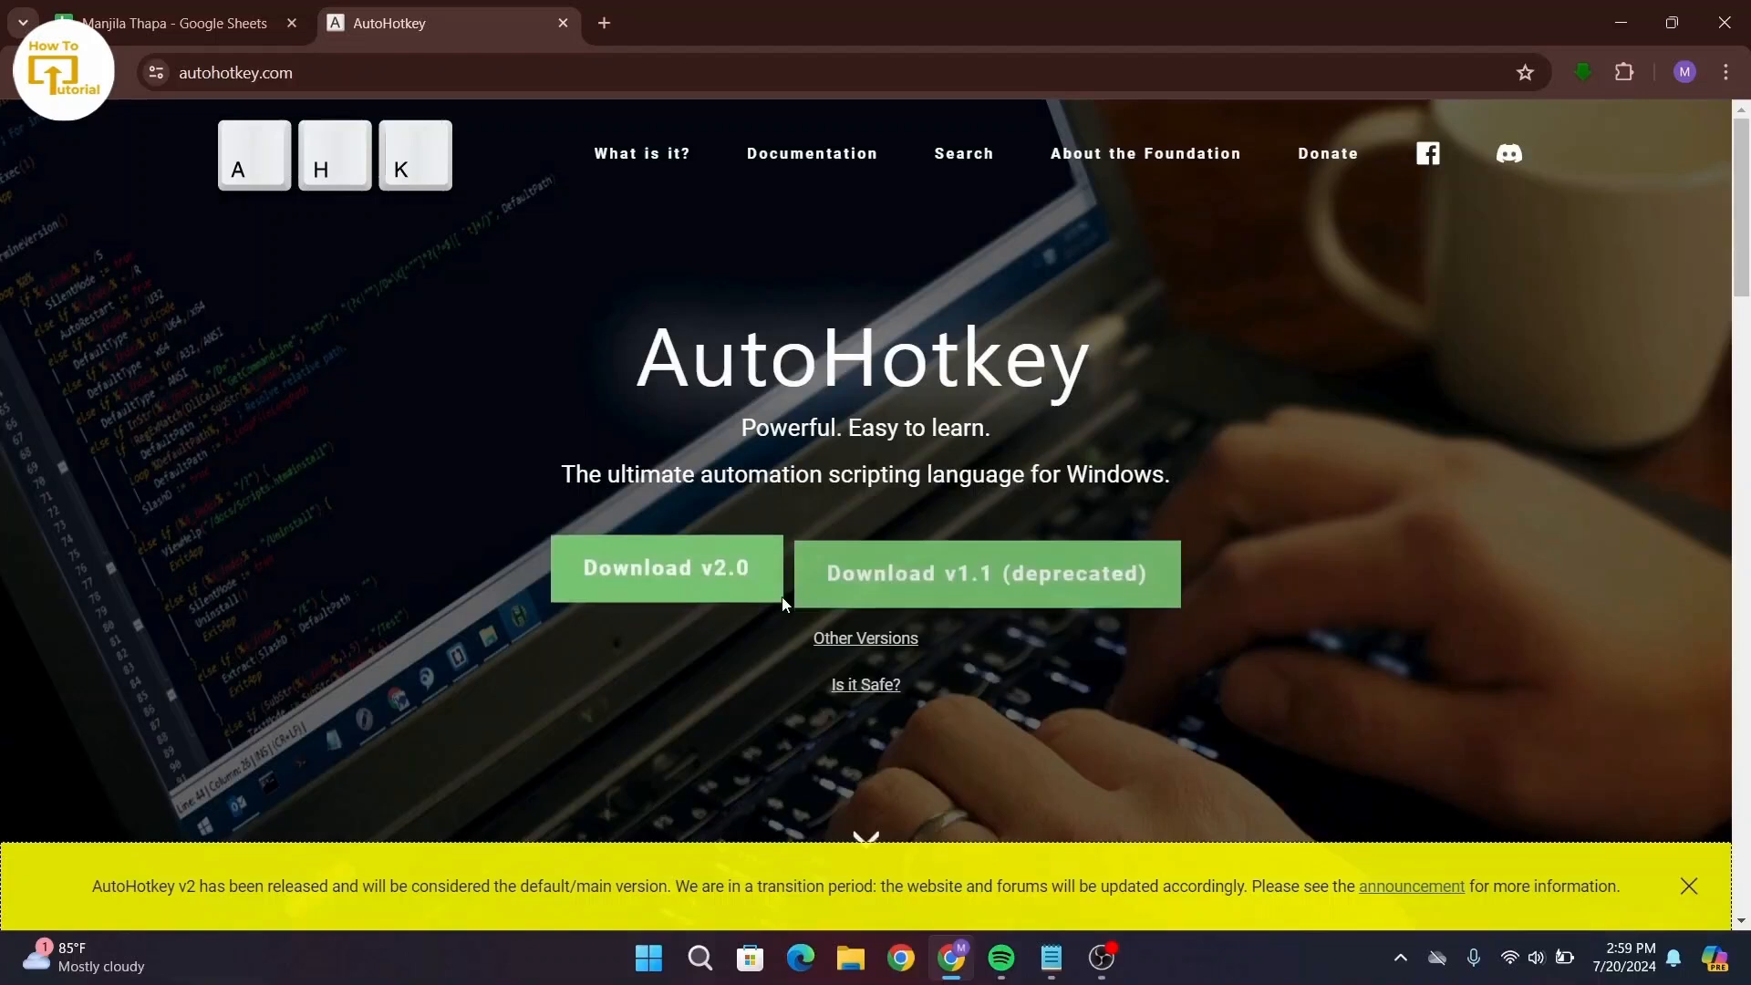
{"action": "mouse_move", "coordinate": [634, 584]}
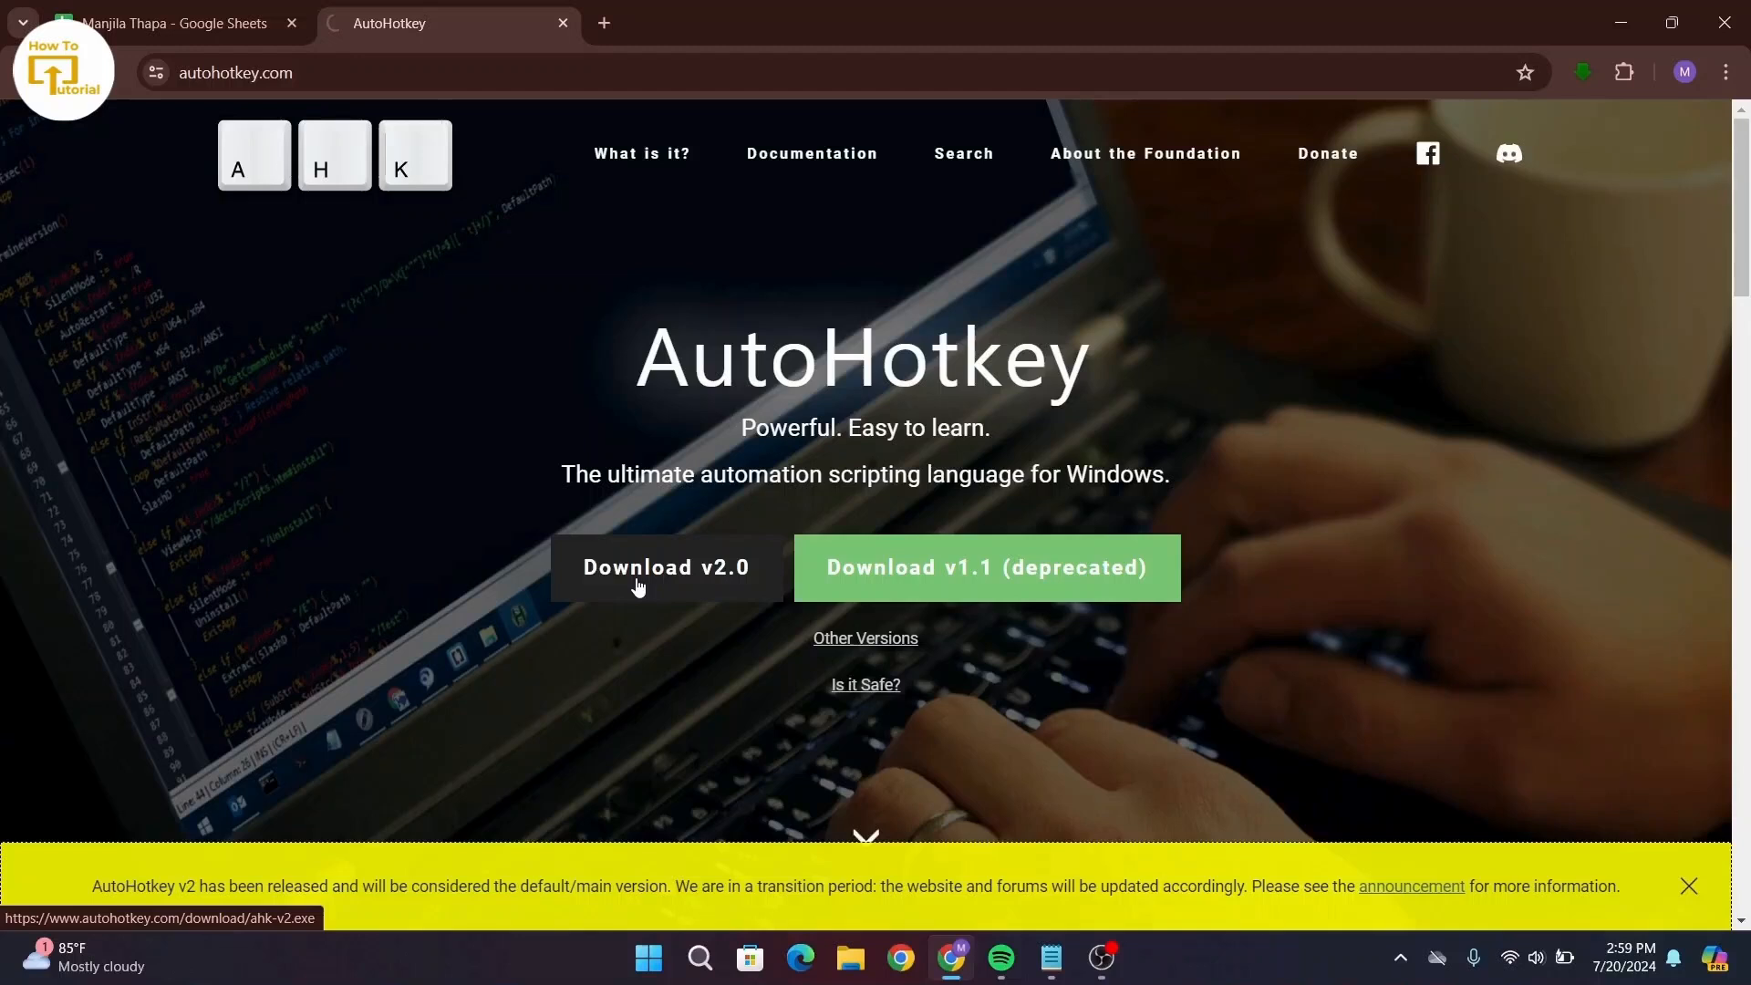
{"action": "left_click", "coordinate": [666, 567]}
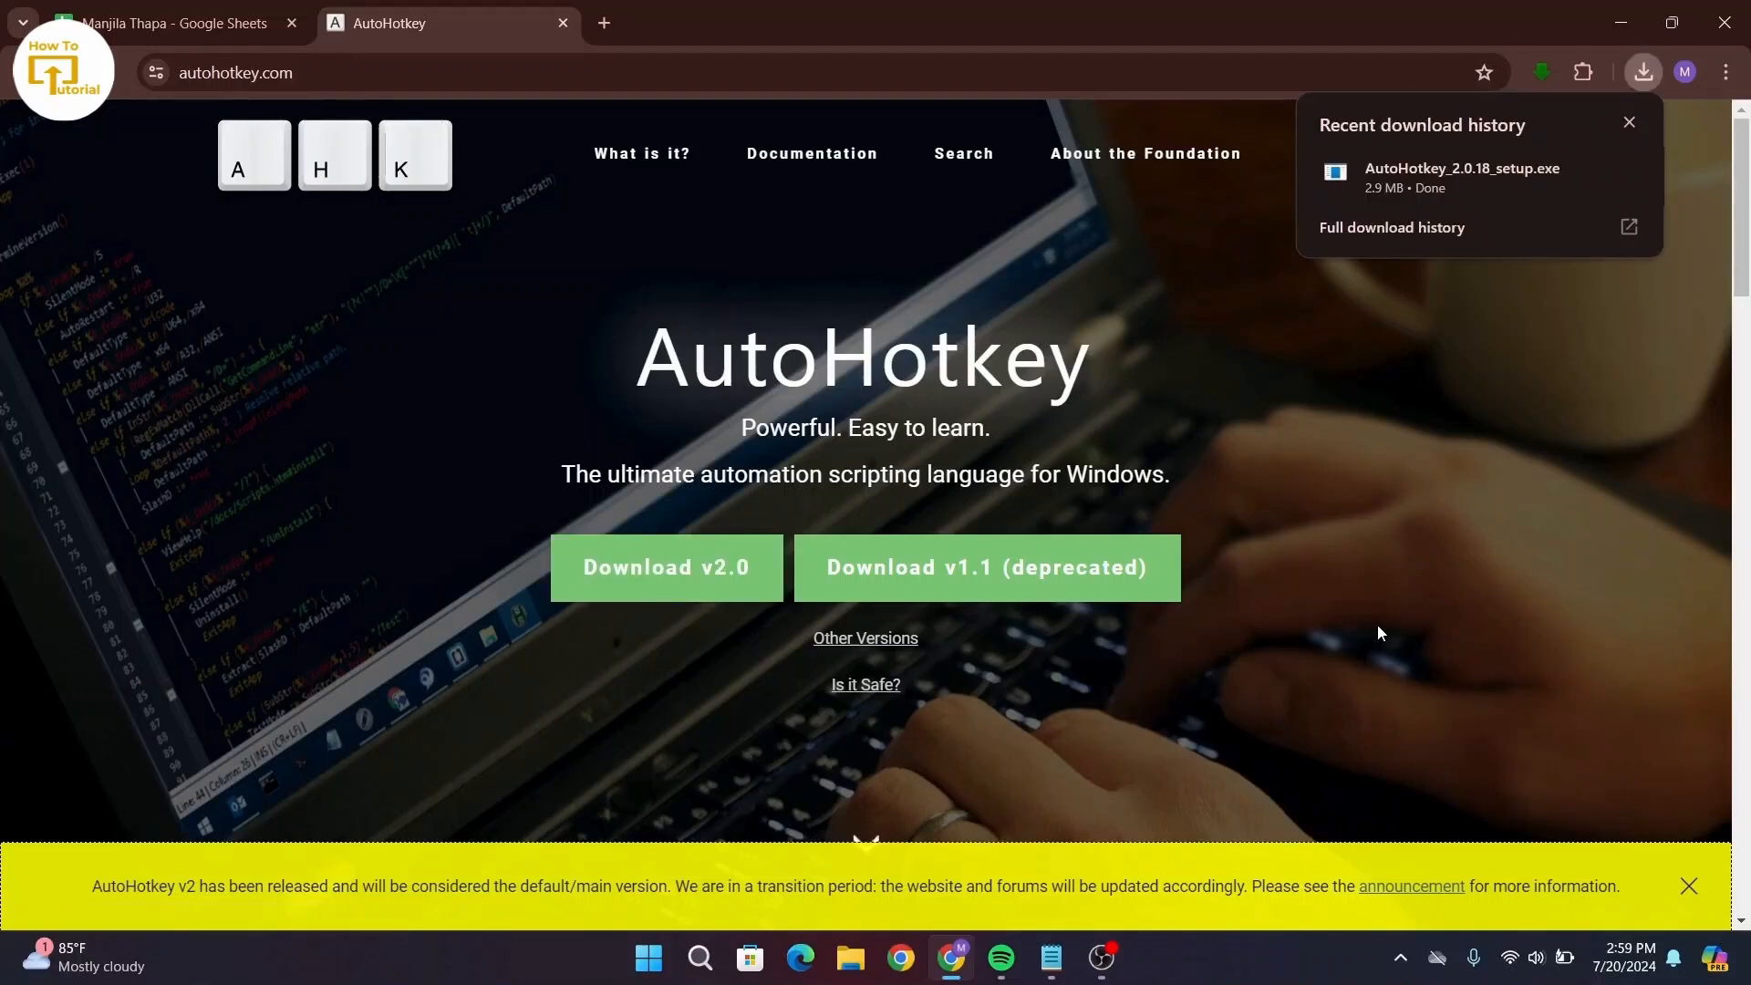
{"action": "mouse_move", "coordinate": [1465, 178]}
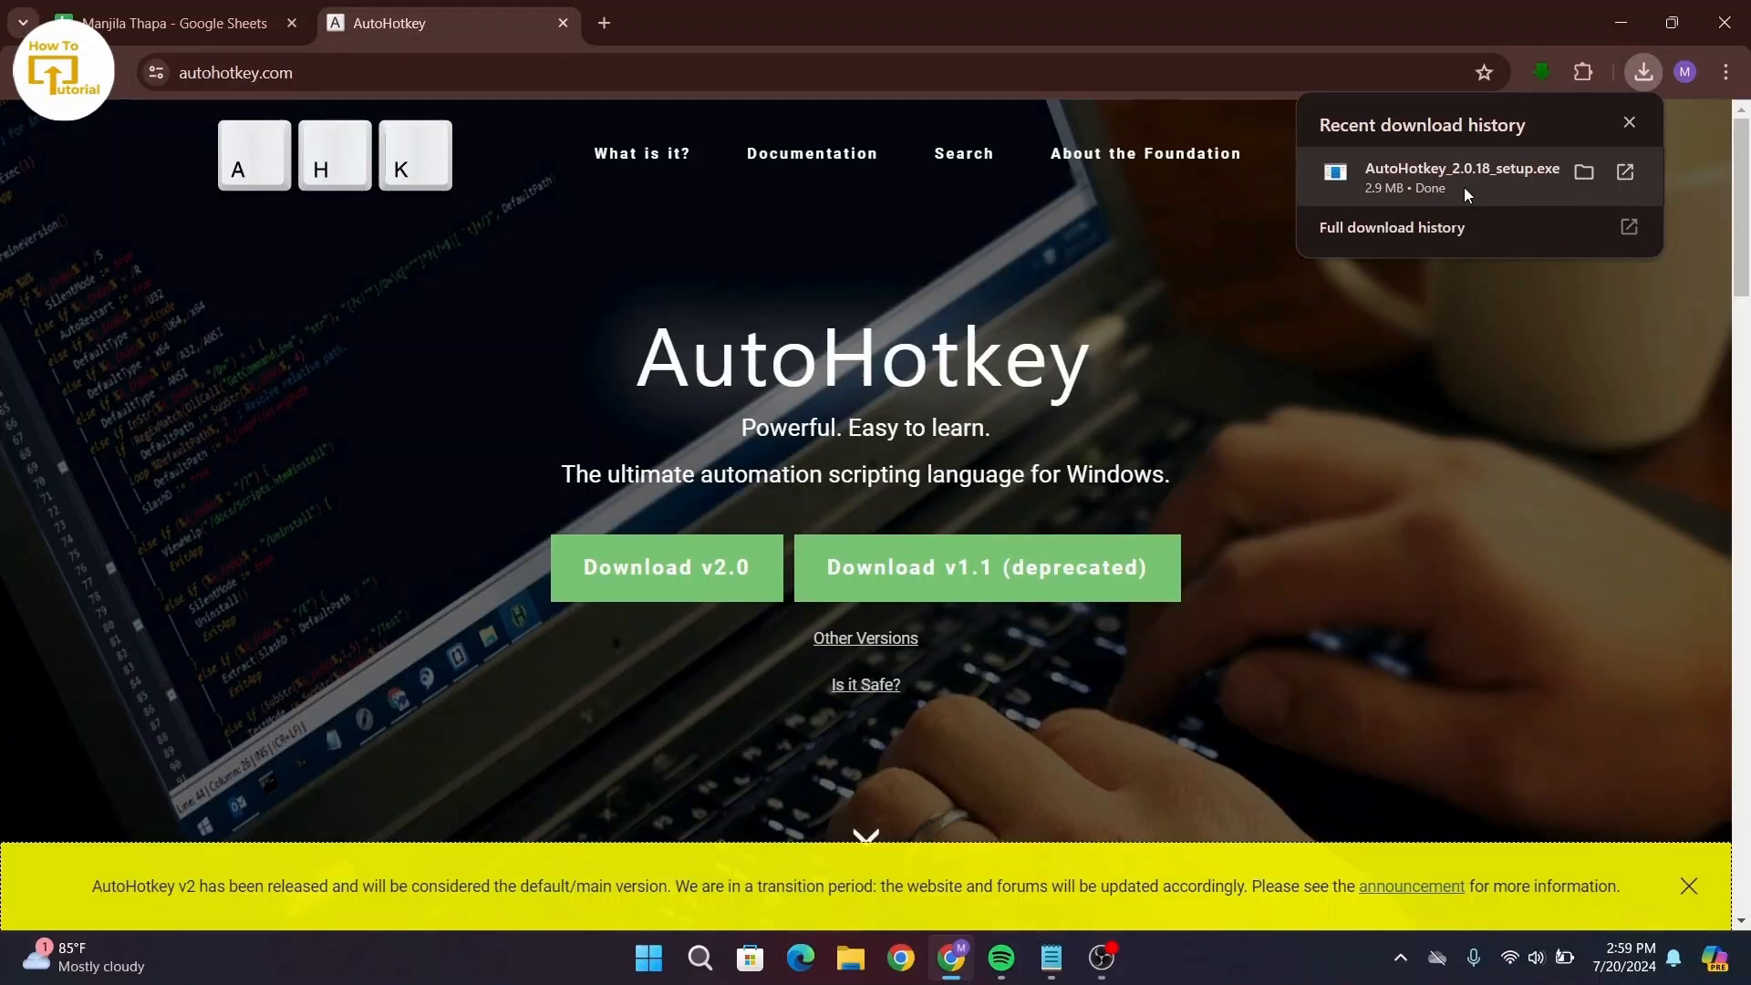
Step: Run AutoHotkey_2.0.18_setup.exe and install for all users in the default folder
{"action": "left_click", "coordinate": [1462, 172]}
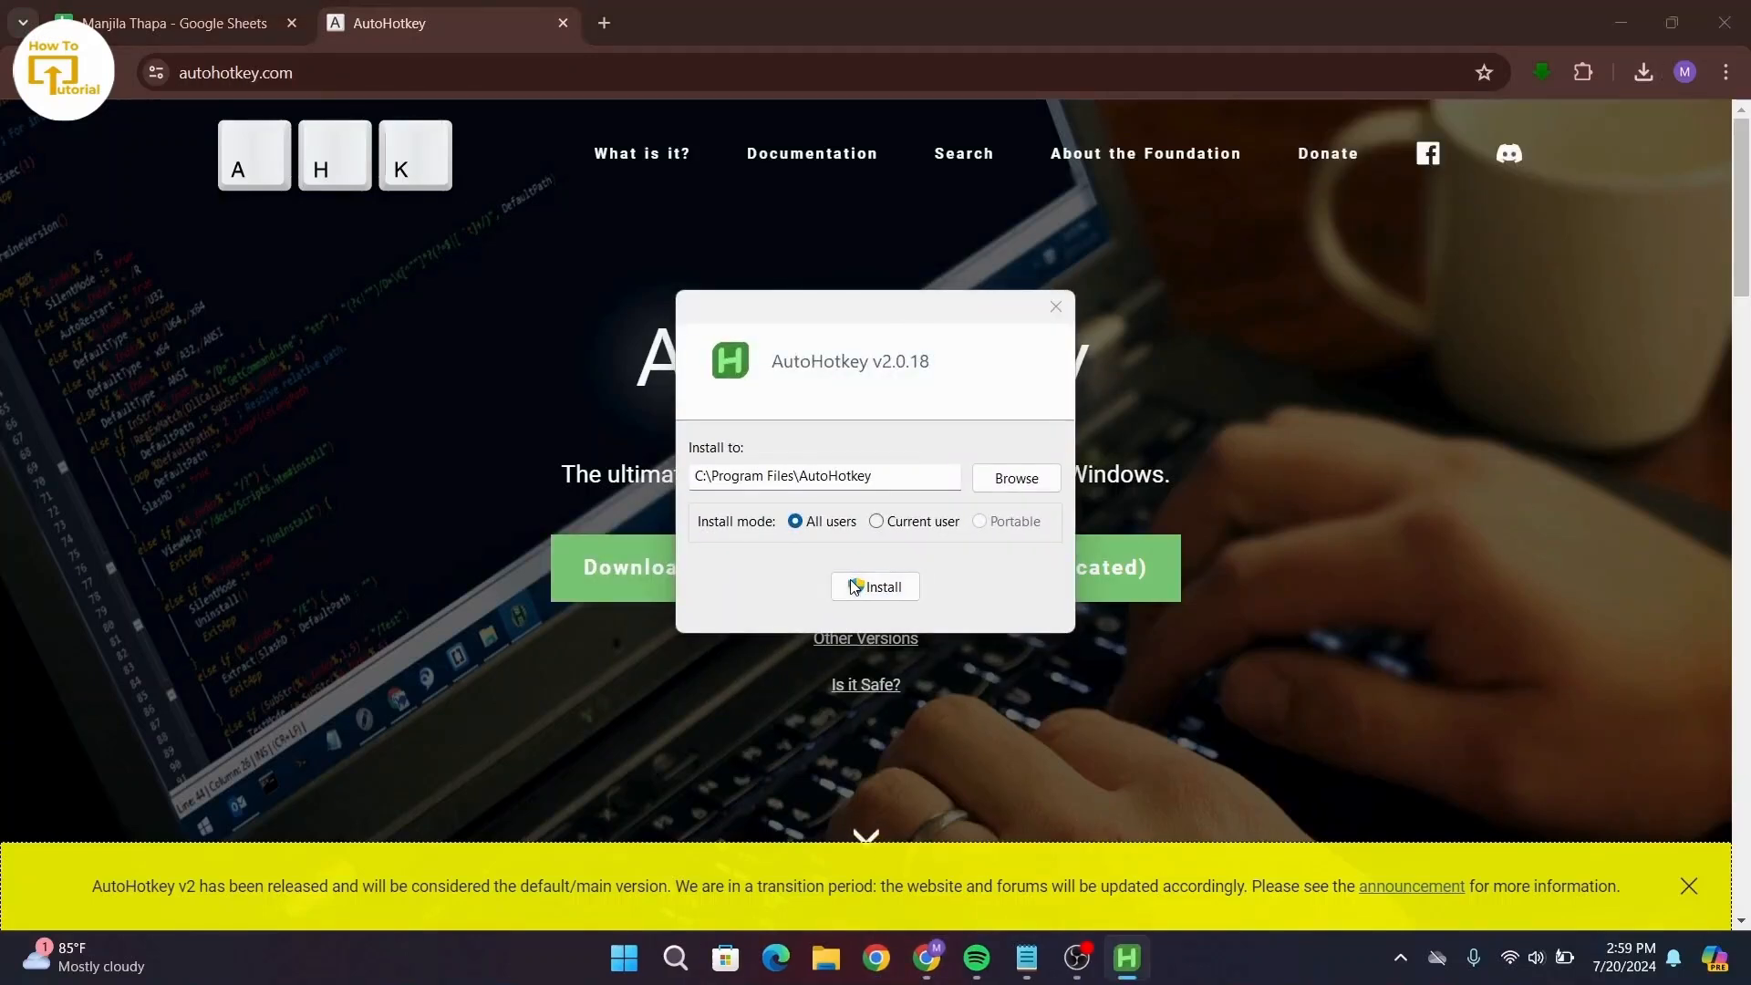
{"action": "mouse_move", "coordinate": [890, 678]}
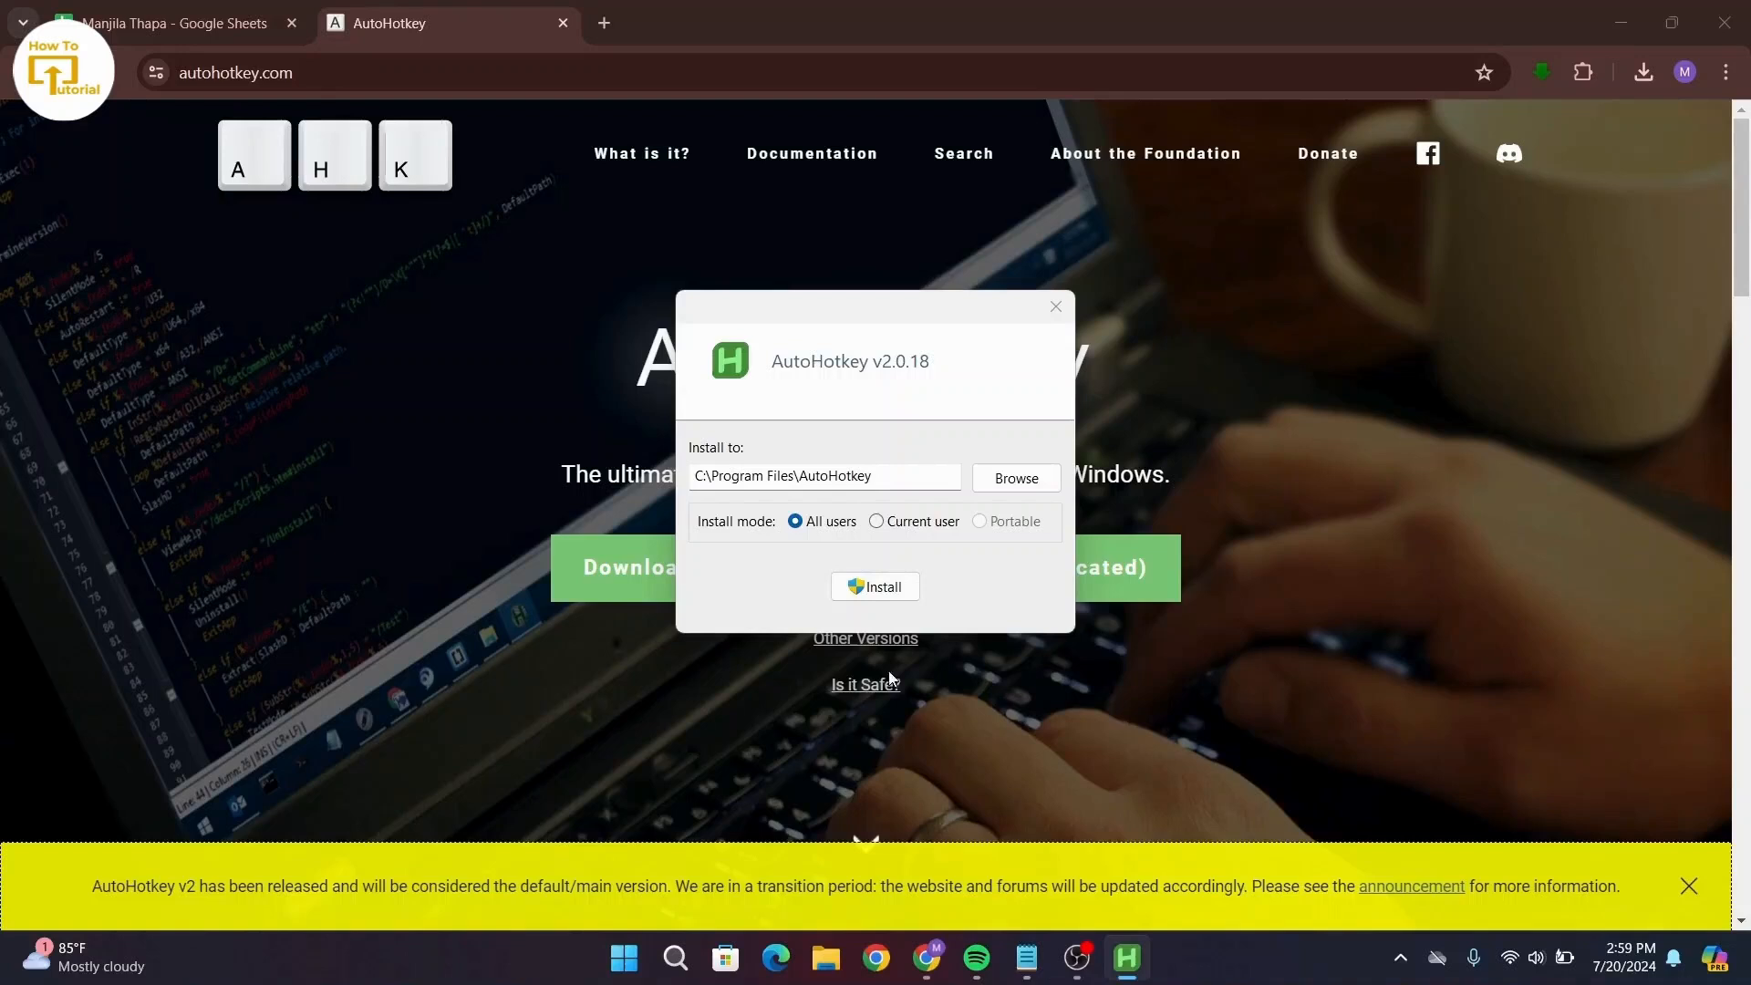
{"action": "left_click", "coordinate": [873, 586]}
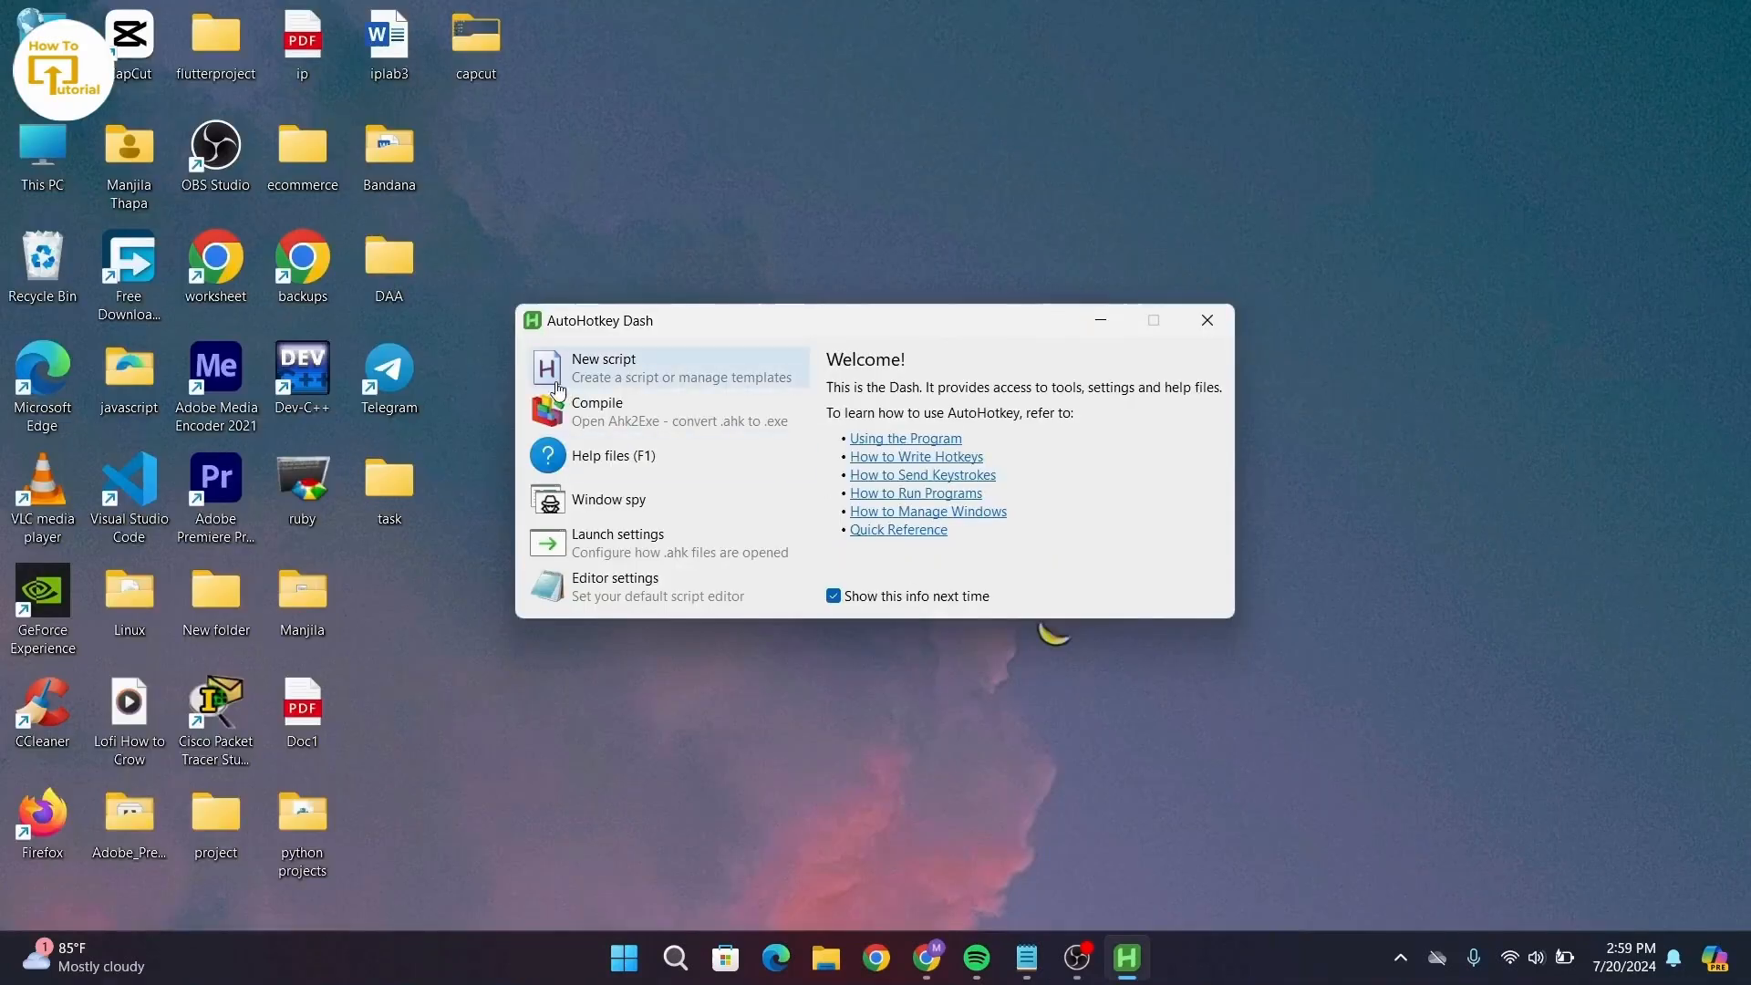
Step: Create a new empty Dash script named roblox and start editing it
{"action": "left_click", "coordinate": [604, 367]}
{"action": "type", "text": "r"}
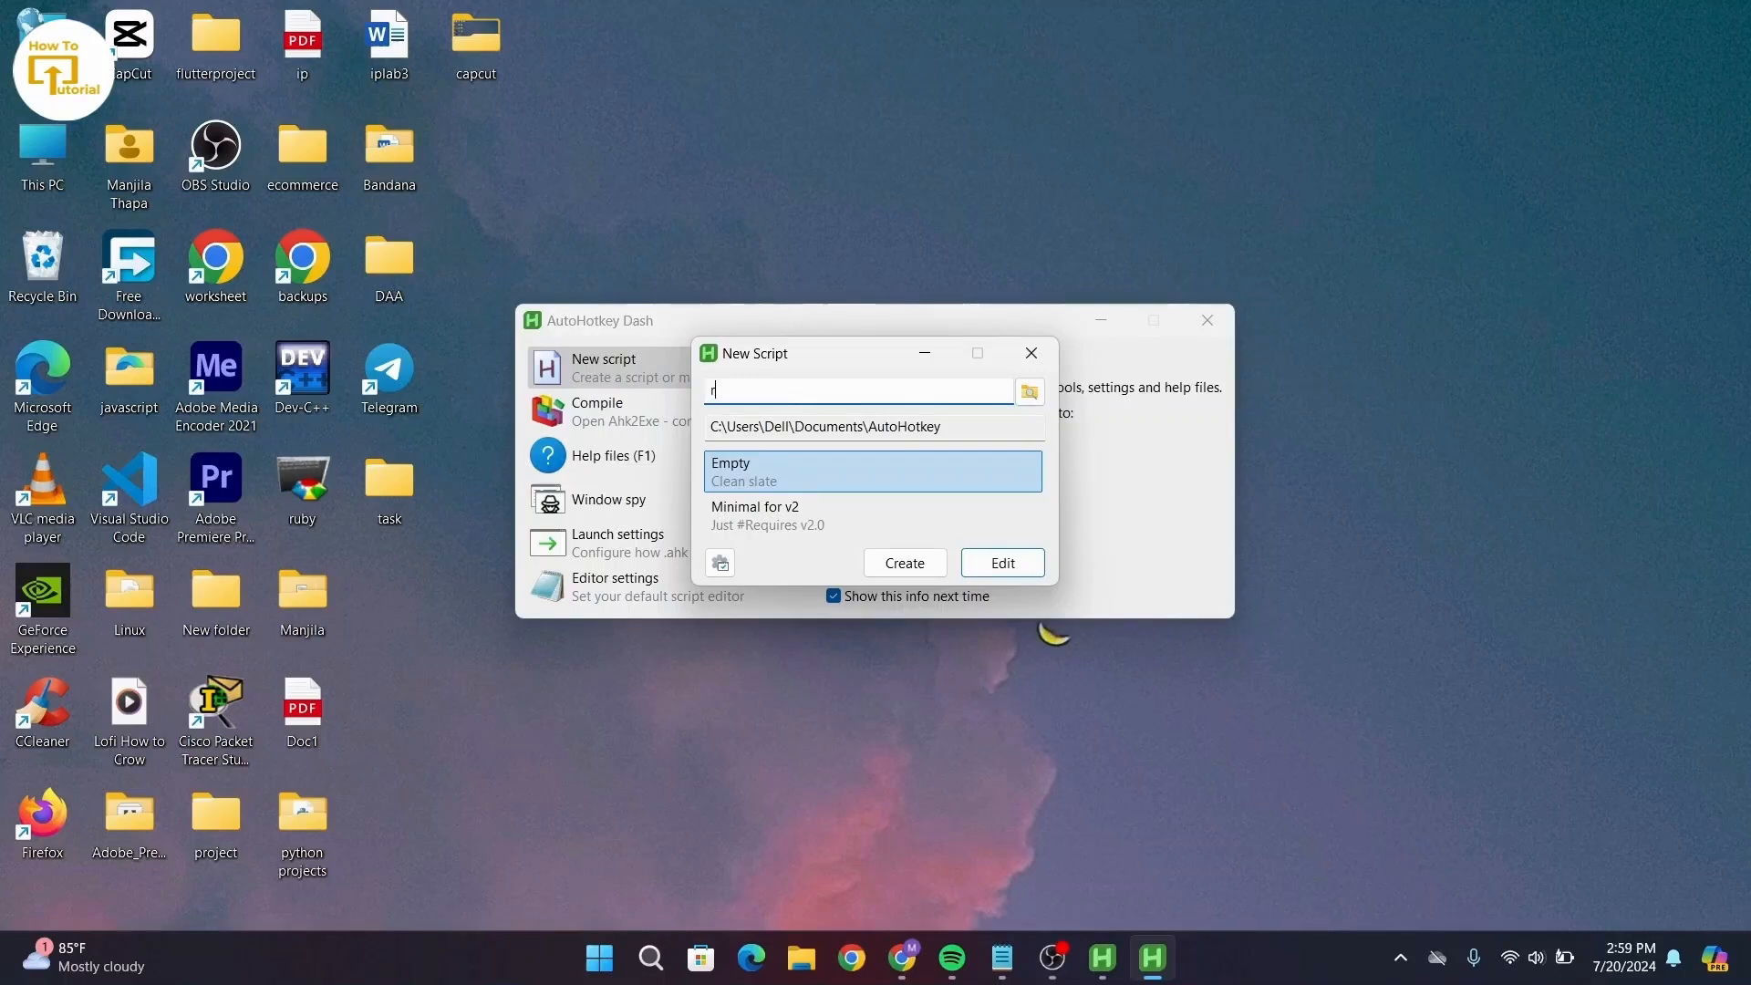
{"action": "type", "text": "oblox"}
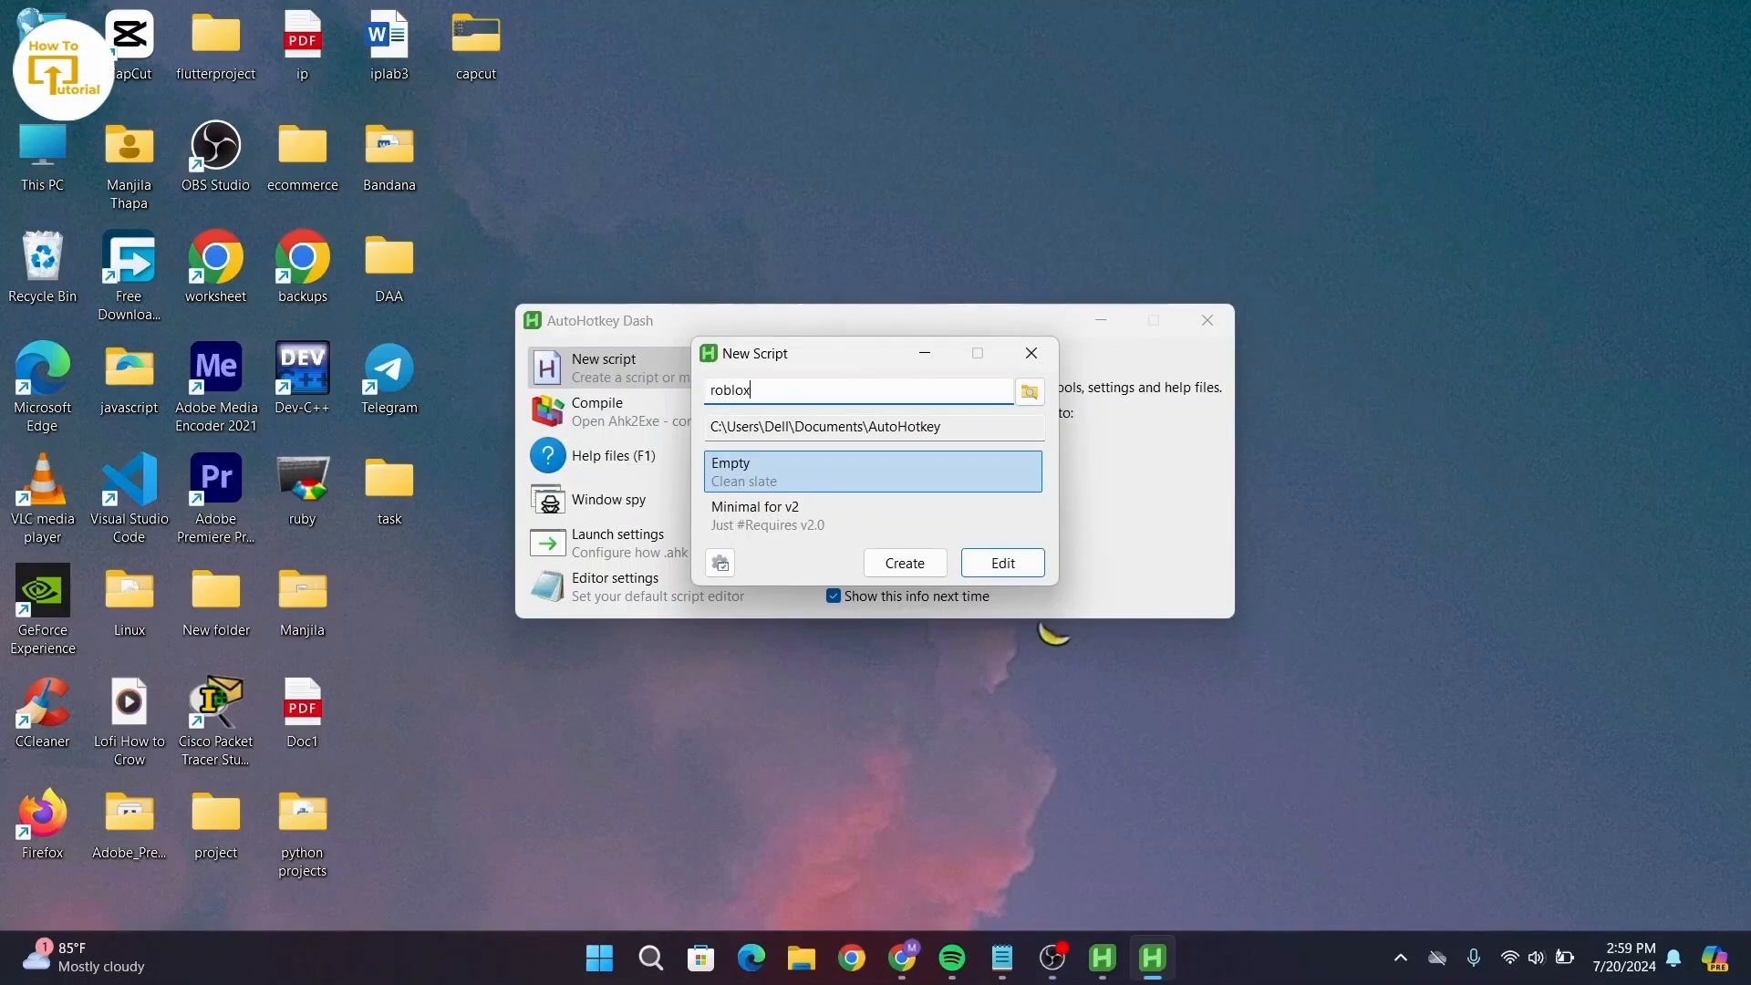
{"action": "left_click", "coordinate": [999, 562]}
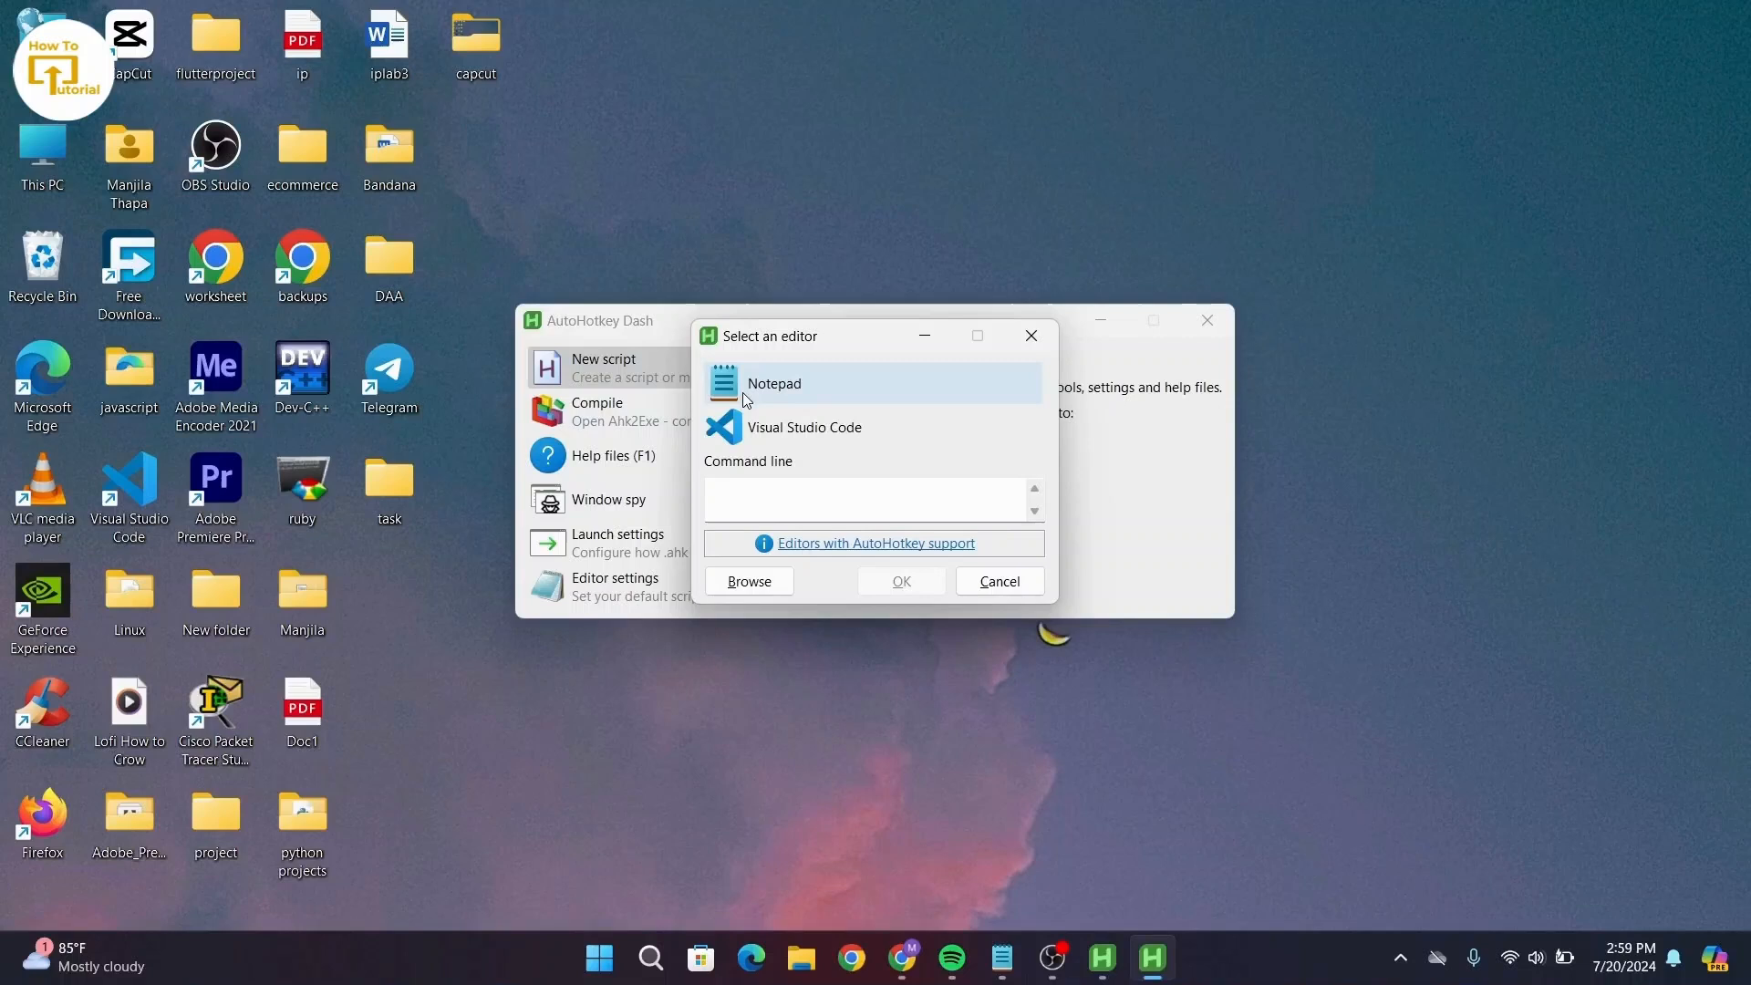
{"action": "mouse_move", "coordinate": [921, 26]}
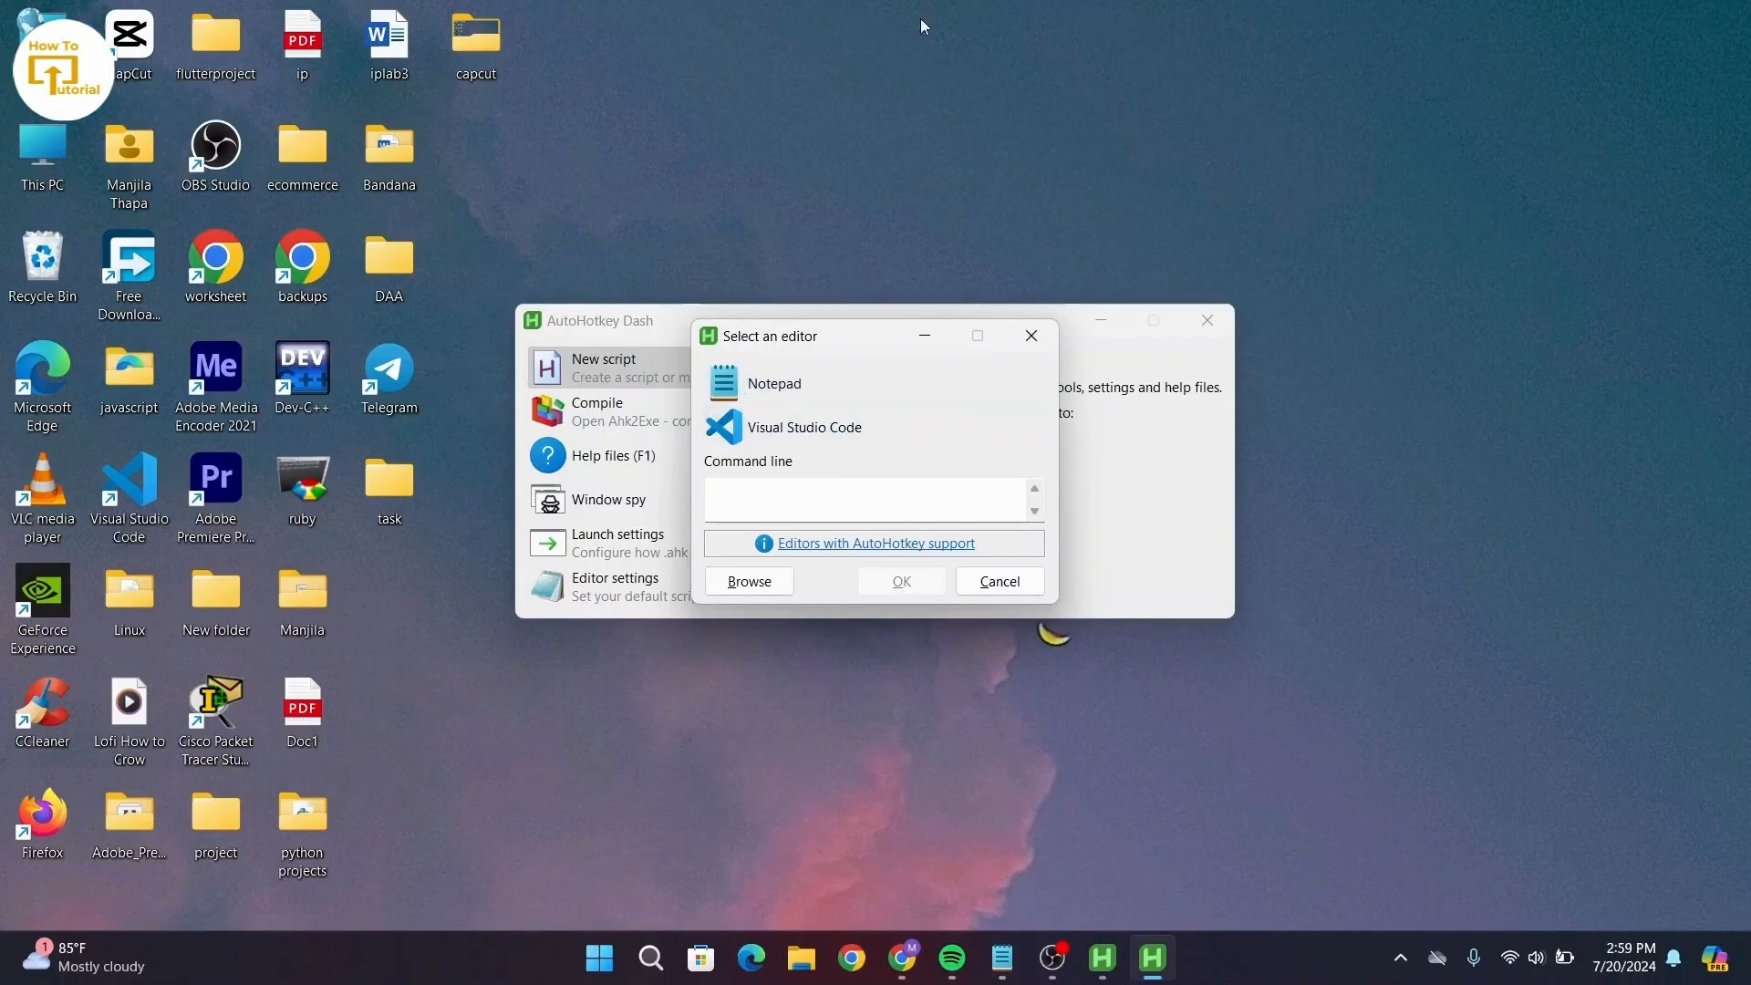
Step: Choose Notepad as the editor so roblox.ahk opens there
{"action": "left_click", "coordinate": [773, 383]}
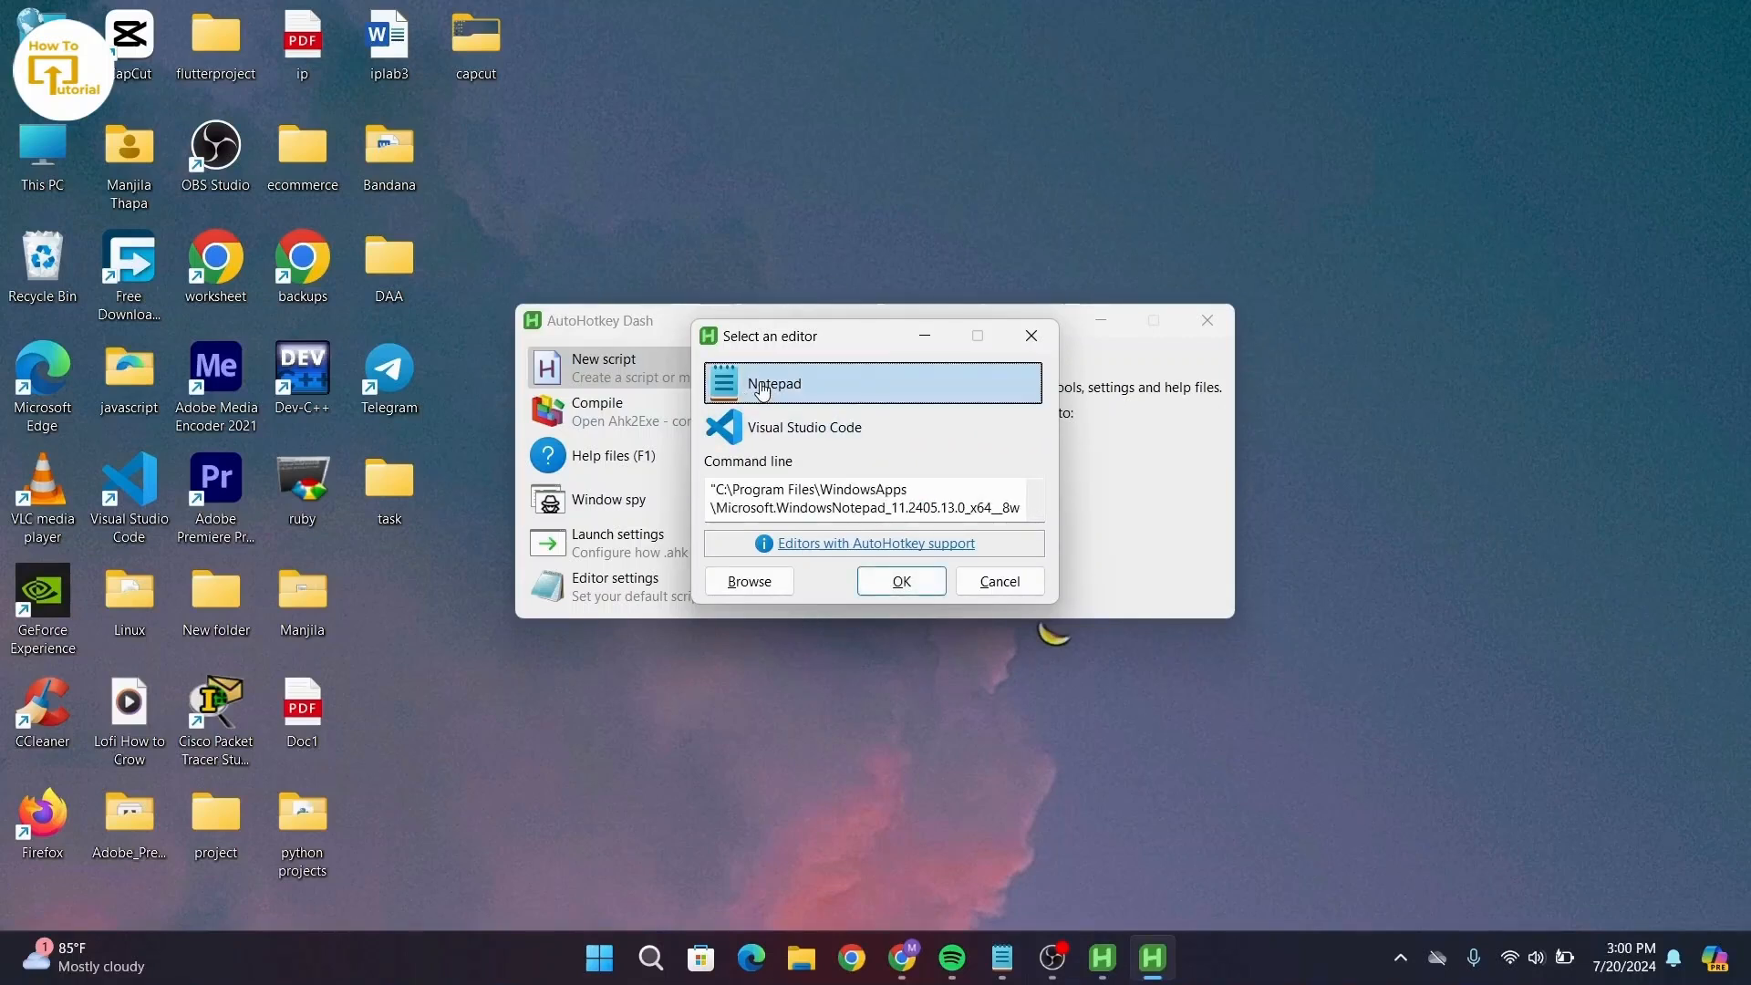
{"action": "left_click", "coordinate": [900, 580]}
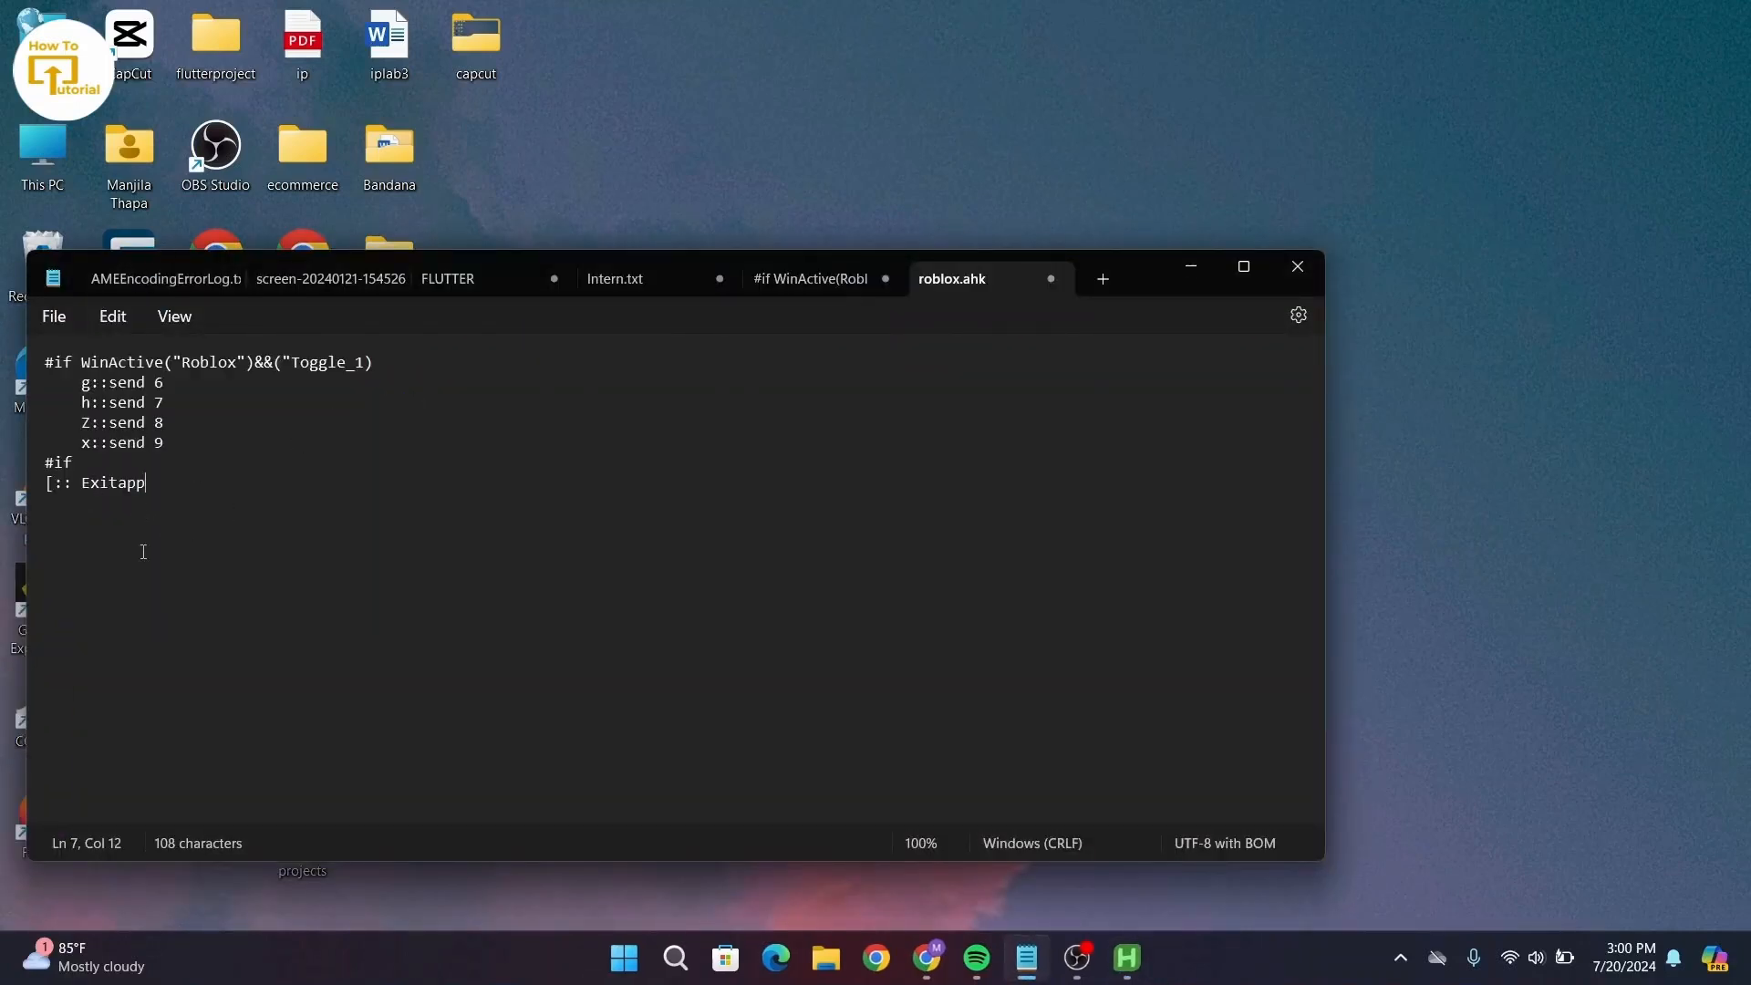
{"action": "mouse_move", "coordinate": [120, 505]}
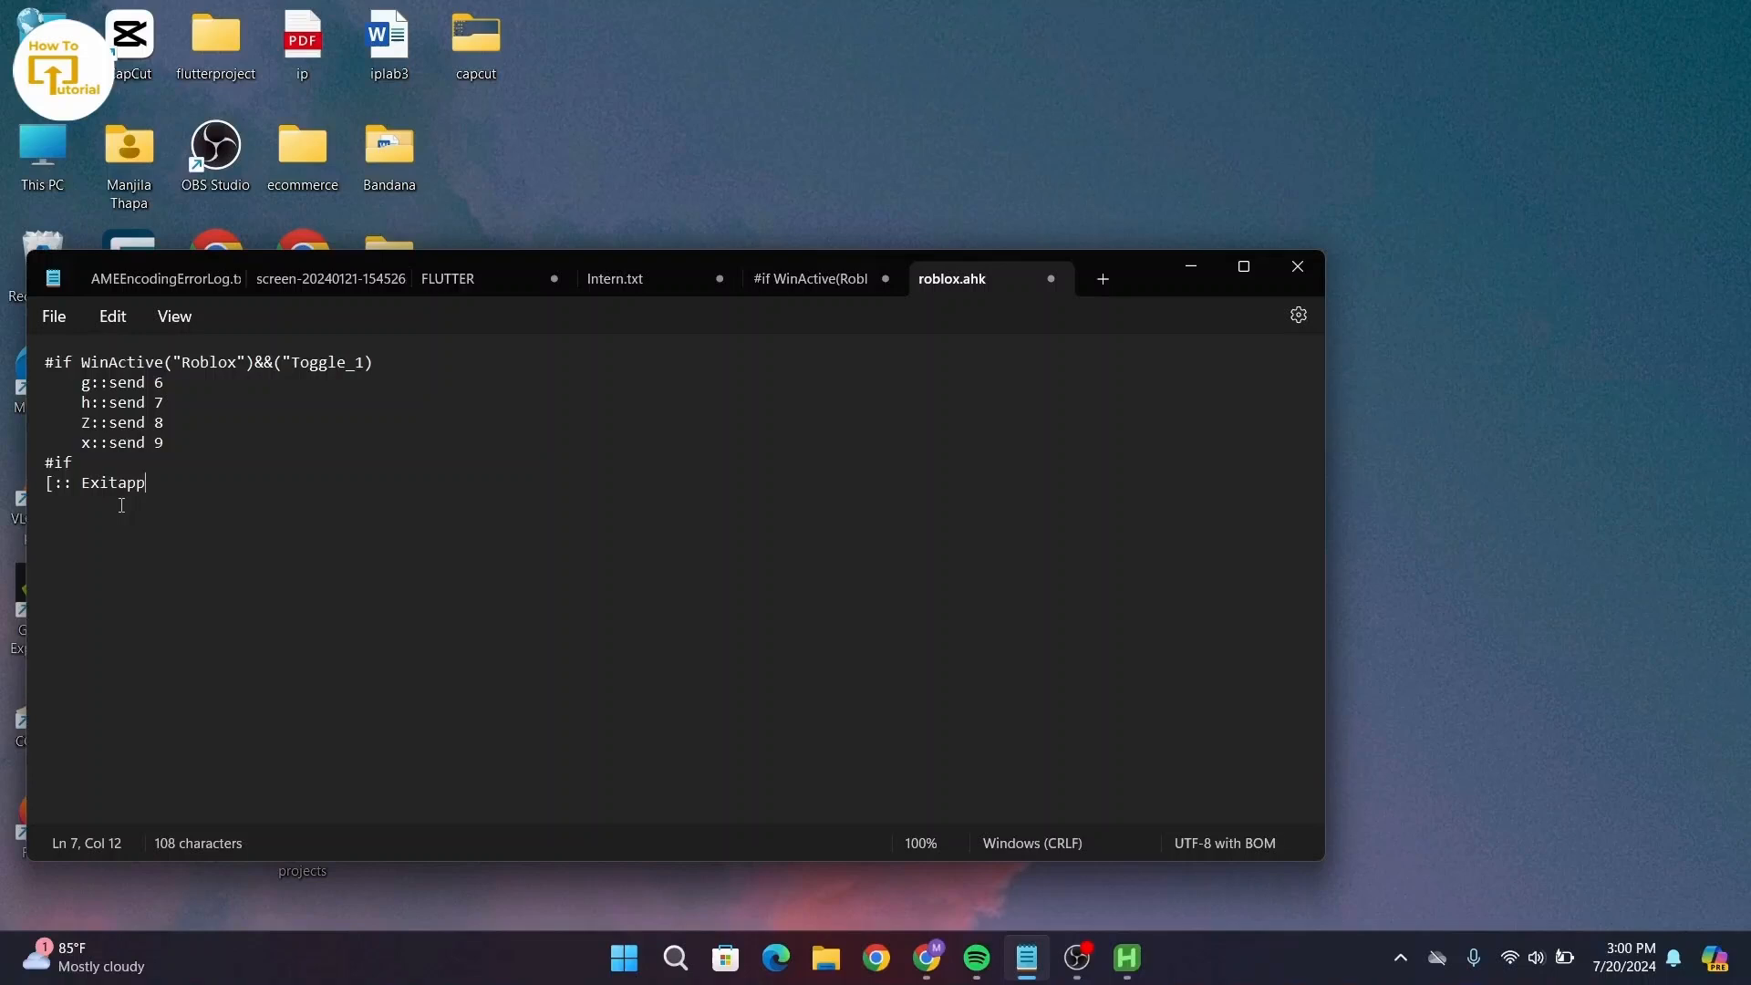
{"action": "mouse_move", "coordinate": [724, 661]}
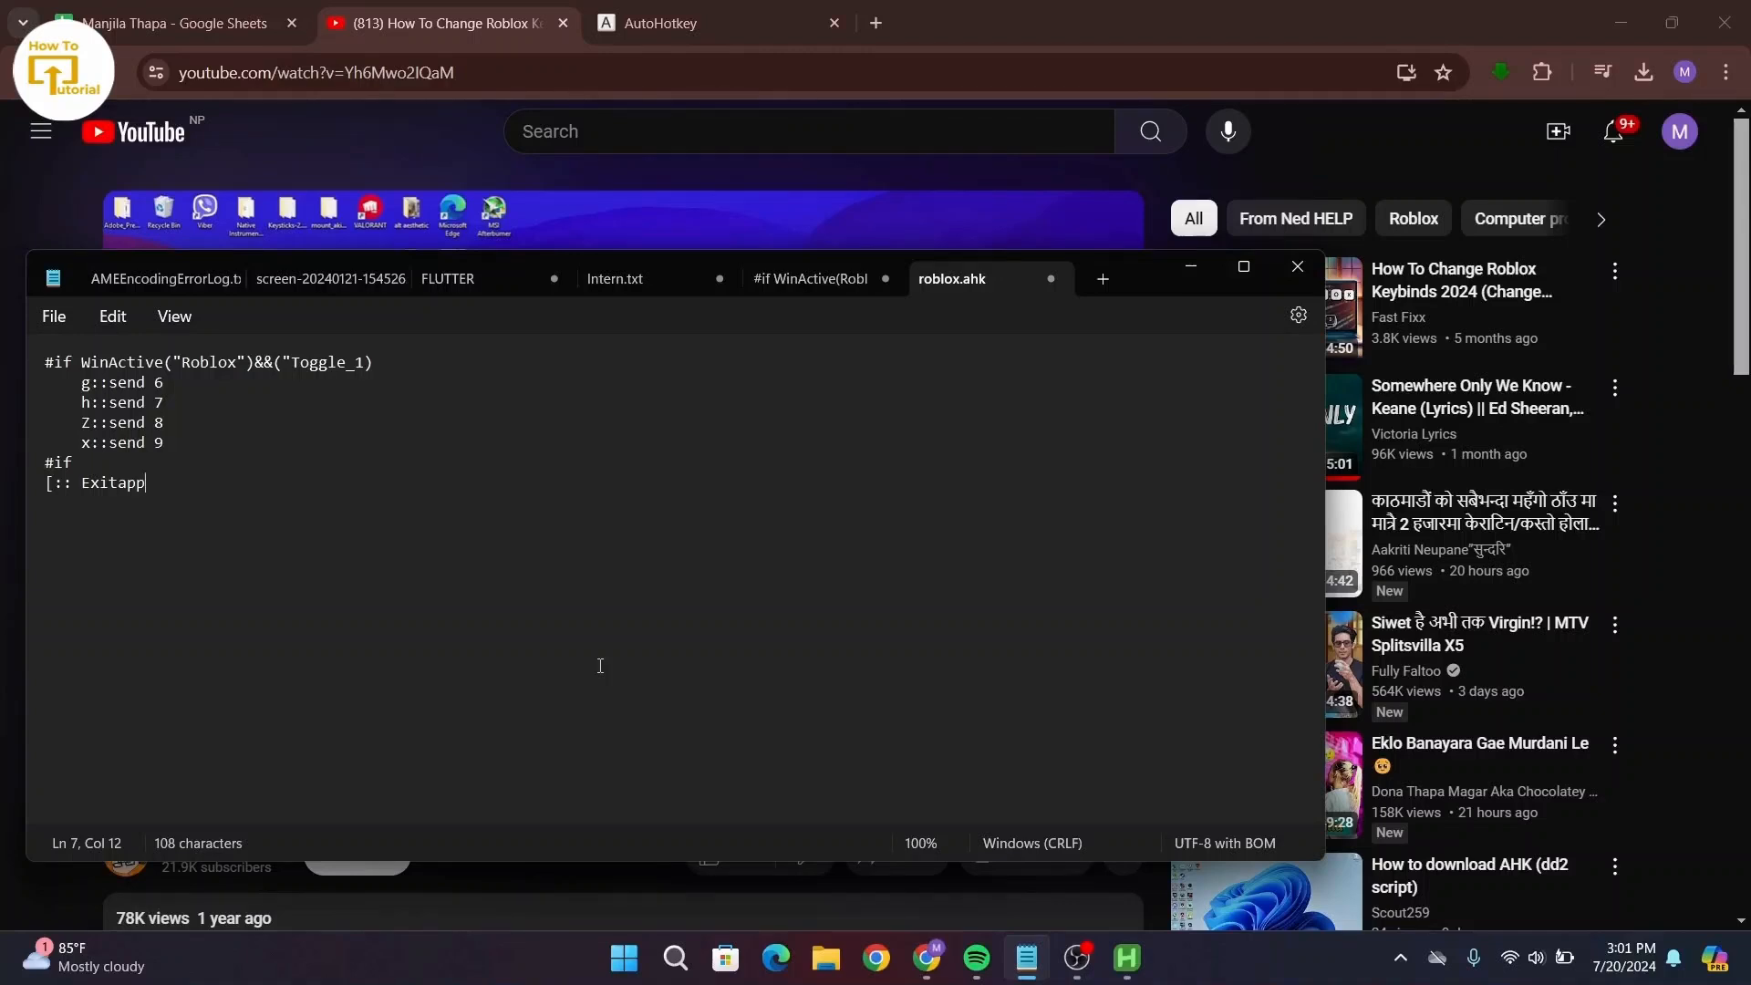
Step: Enter the #if WinActive("Roblox") block remapping g, h, z, x to 6–9 plus an Exitapp hotkey
{"action": "left_click", "coordinate": [715, 22]}
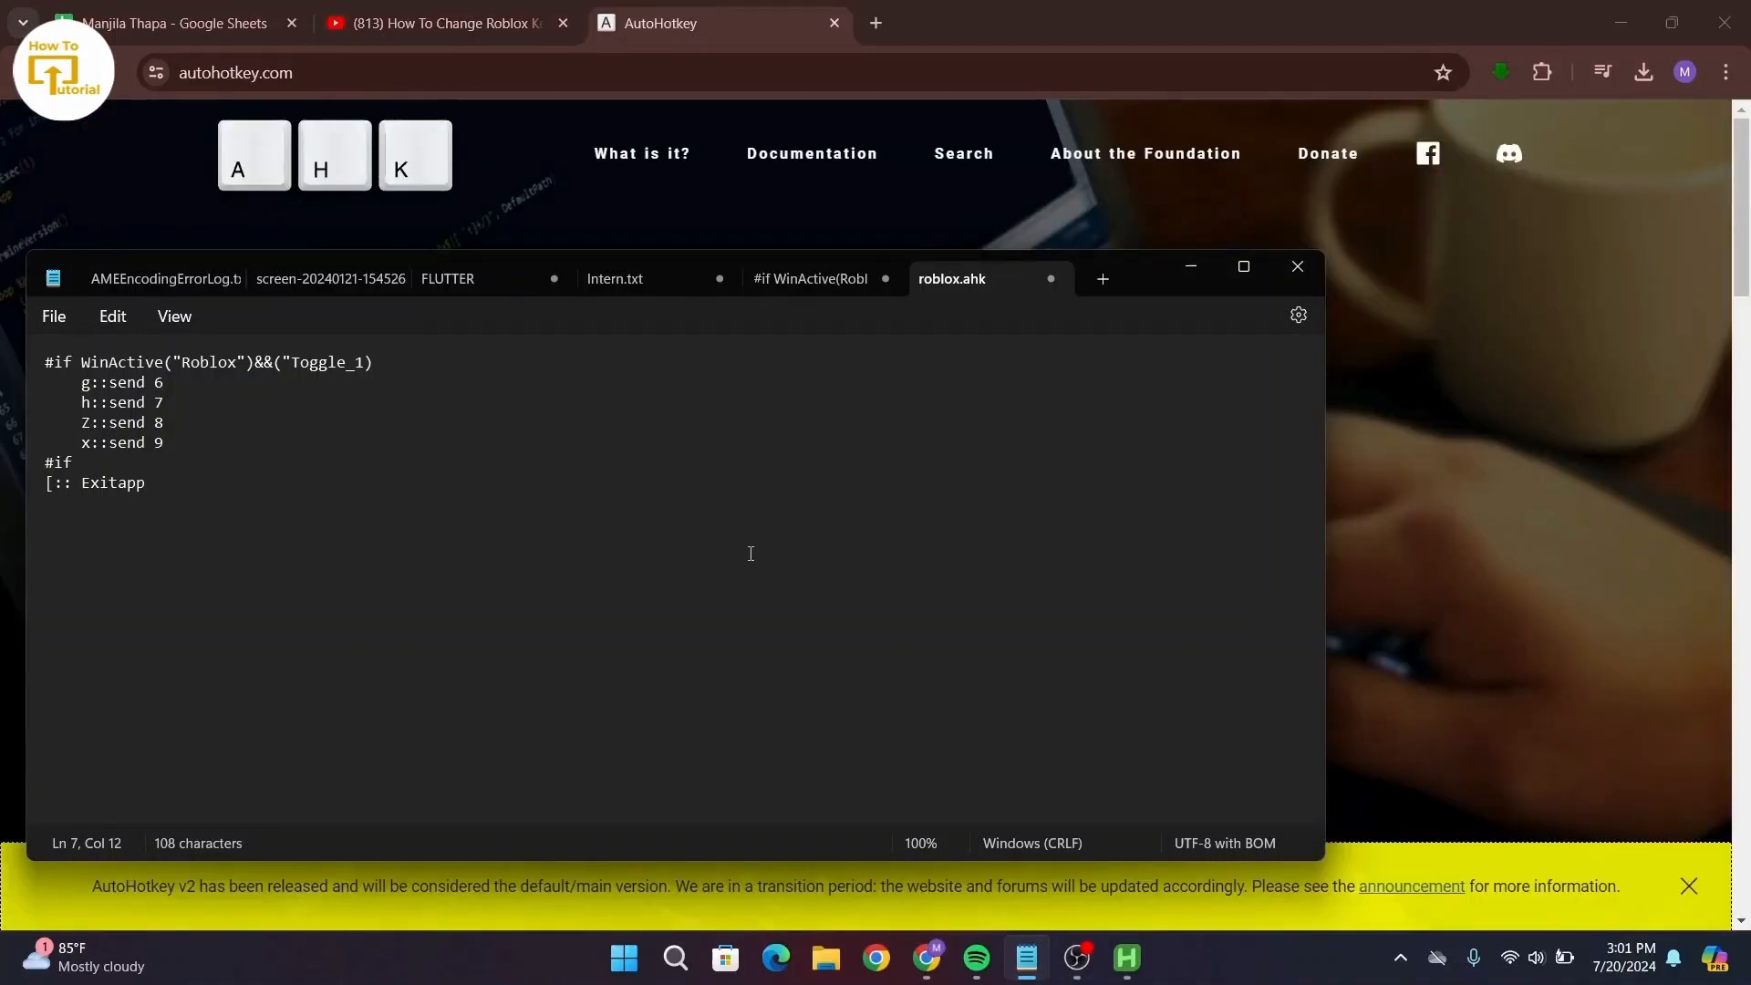
{"action": "mouse_move", "coordinate": [861, 336]}
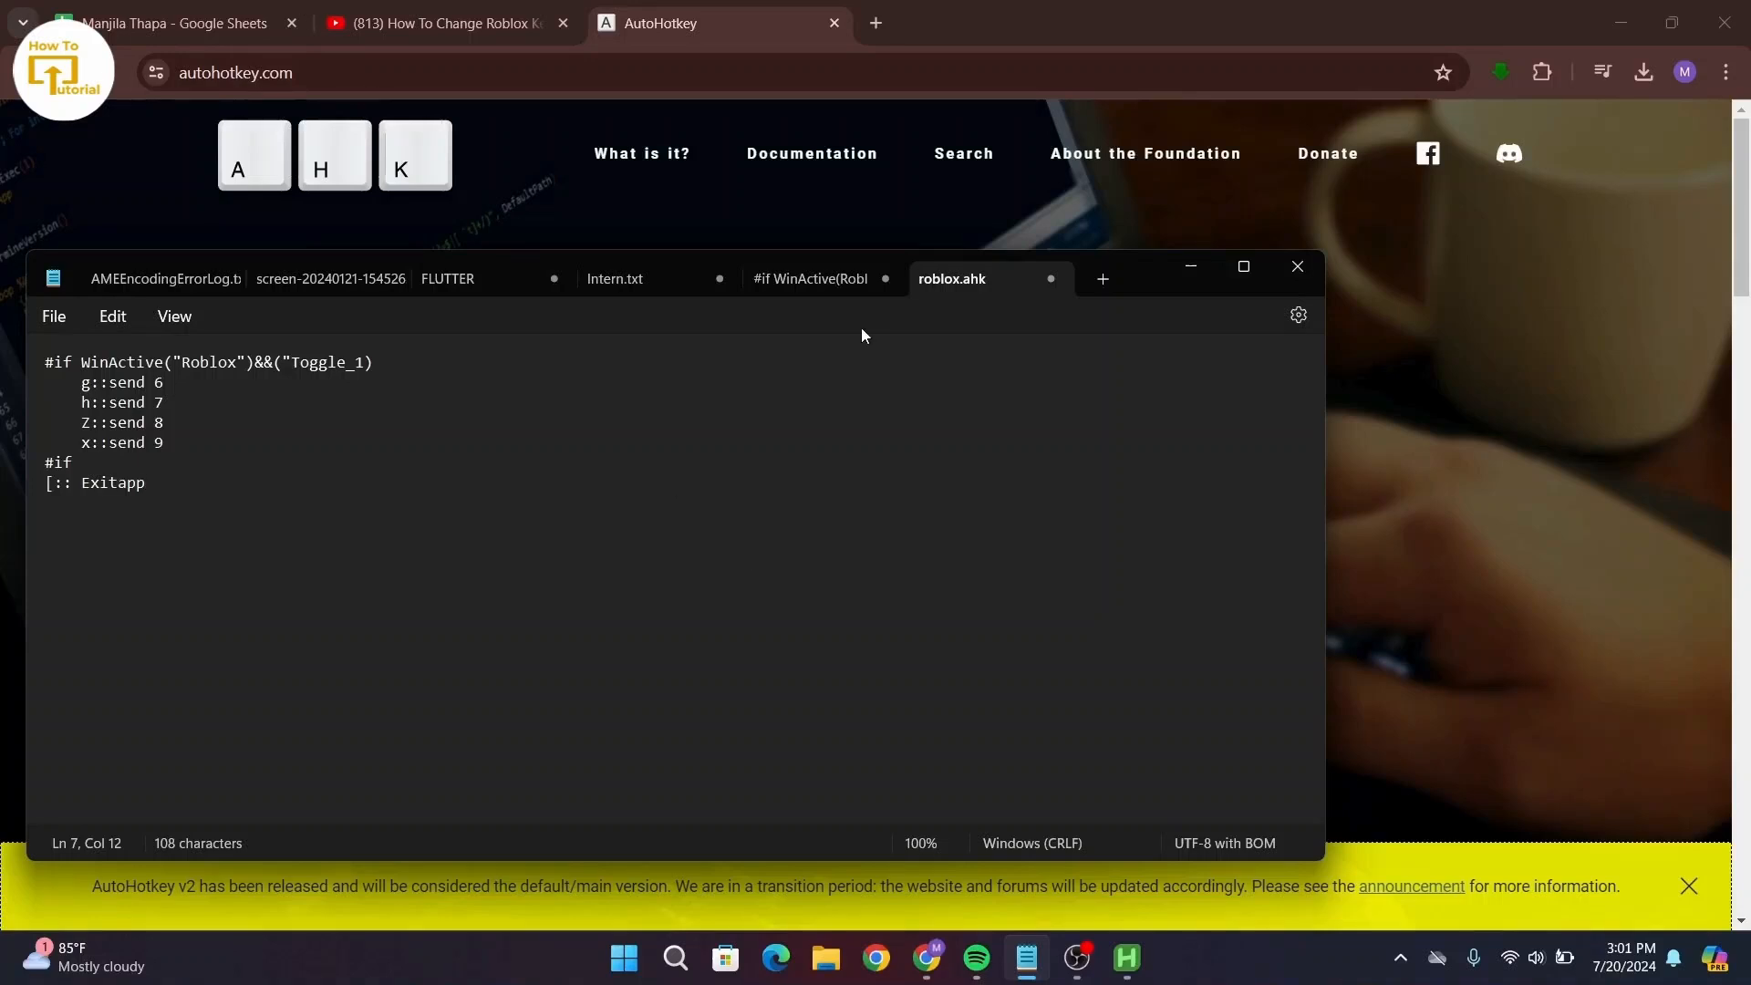
{"action": "left_click", "coordinate": [142, 482]}
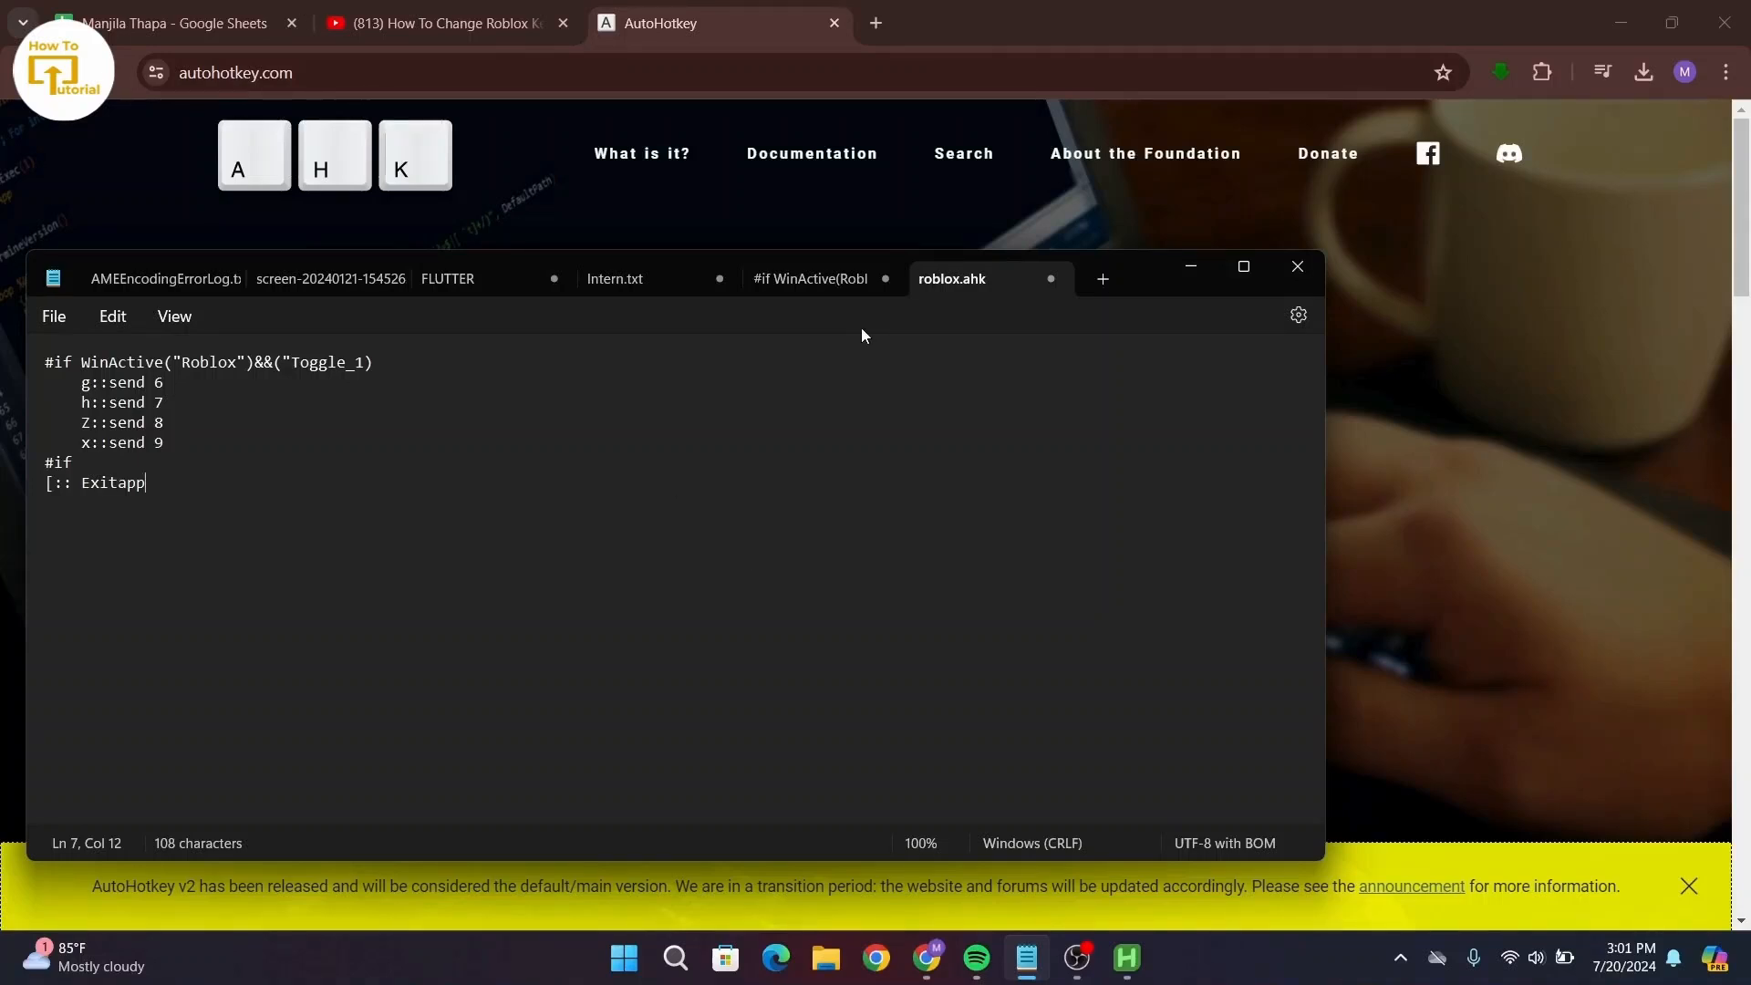